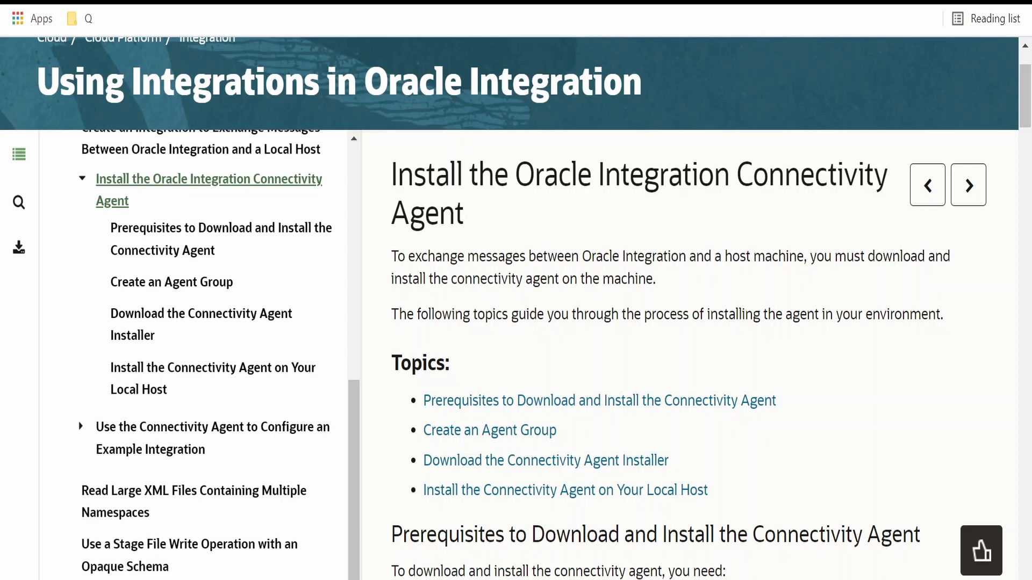
Scroll through the console to reach the Agents page filtered by TEST_AGENT
scroll(up, 3)
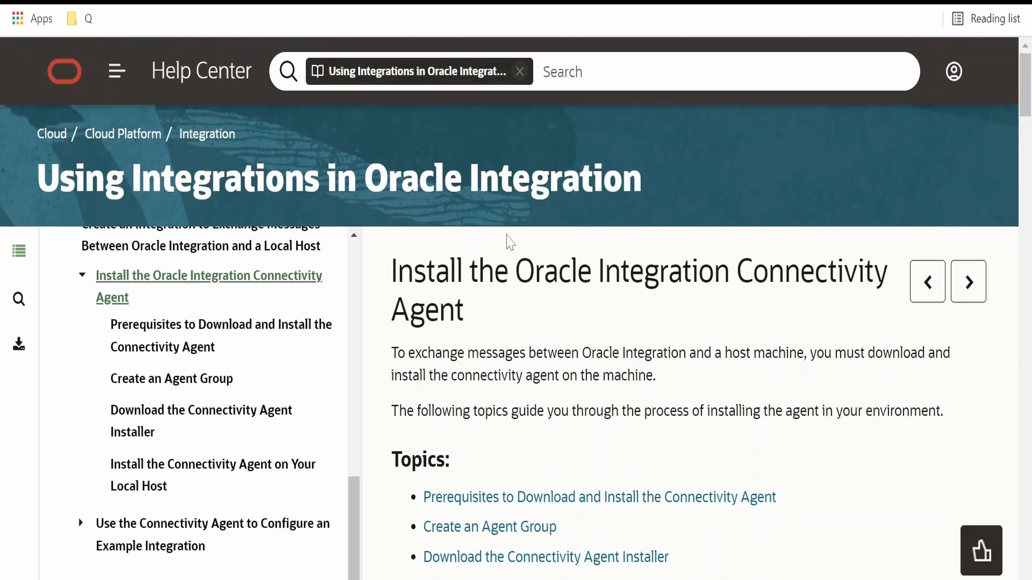
scroll(down, 3)
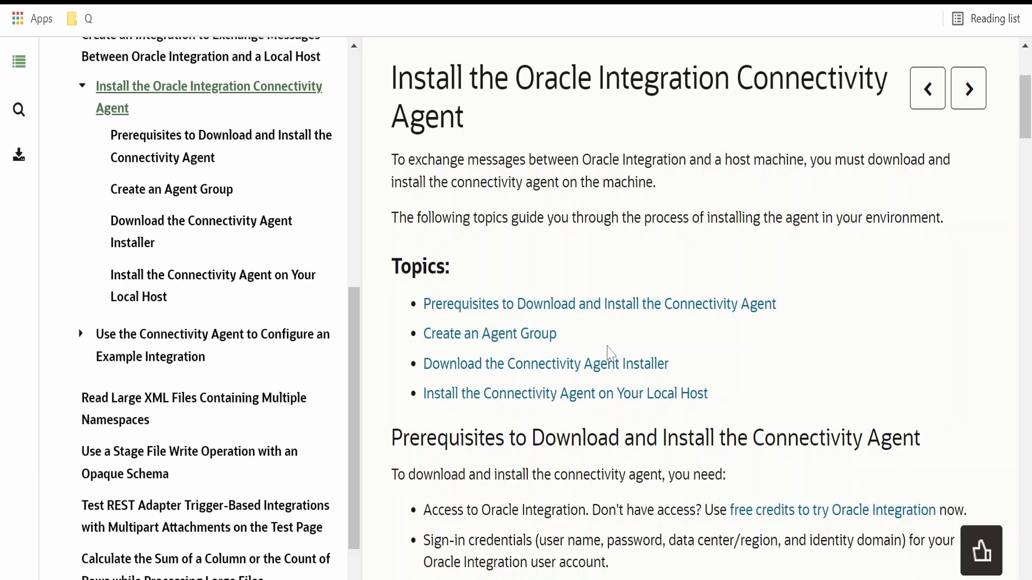
scroll(down, 3)
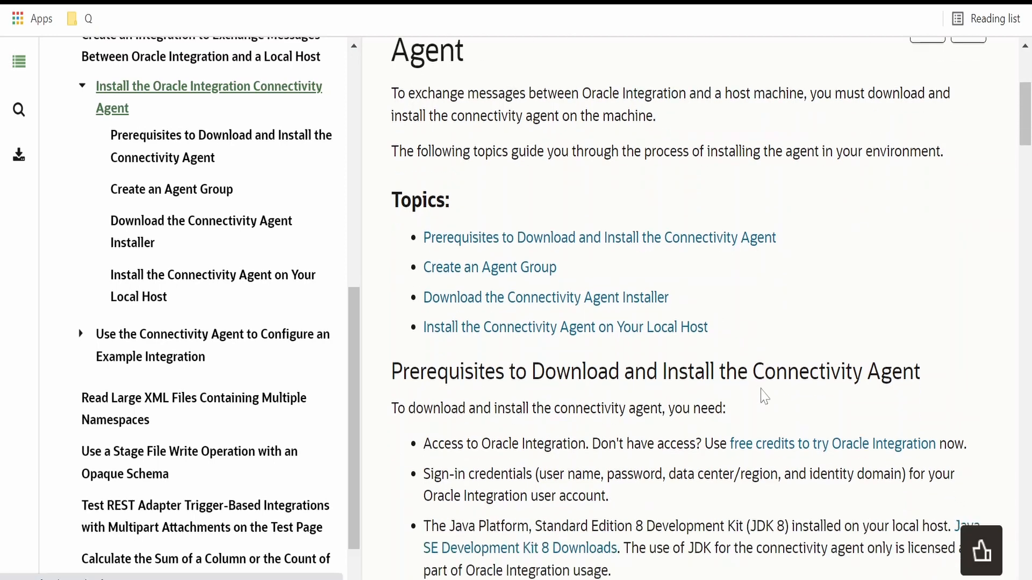
scroll(down, 3)
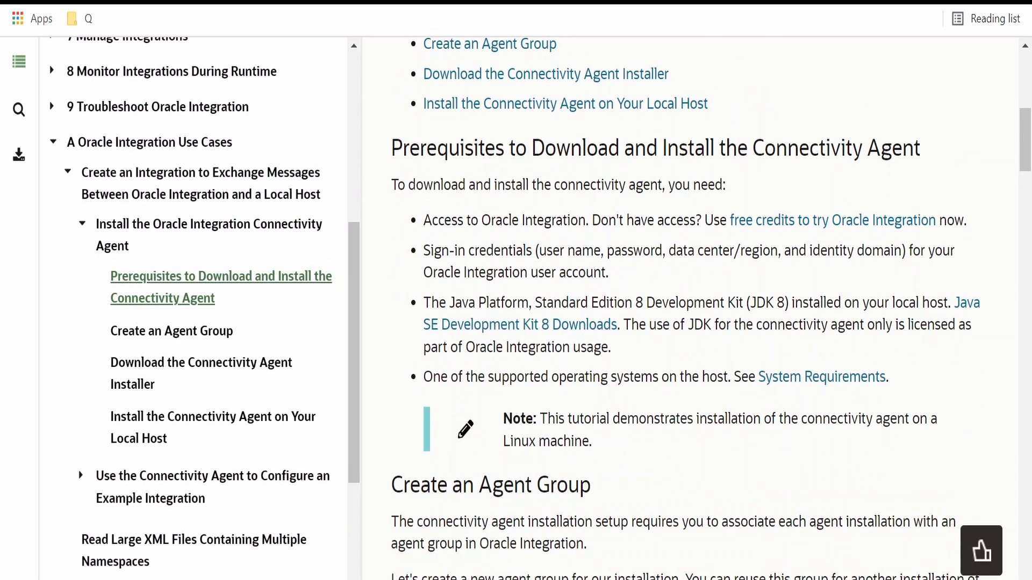
mouse_move(706, 350)
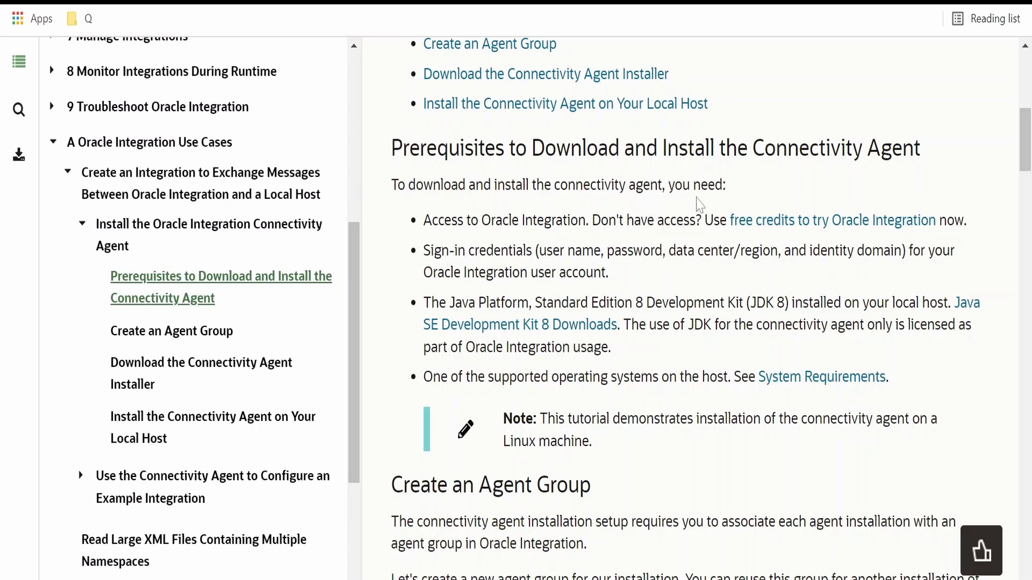
mouse_move(774, 226)
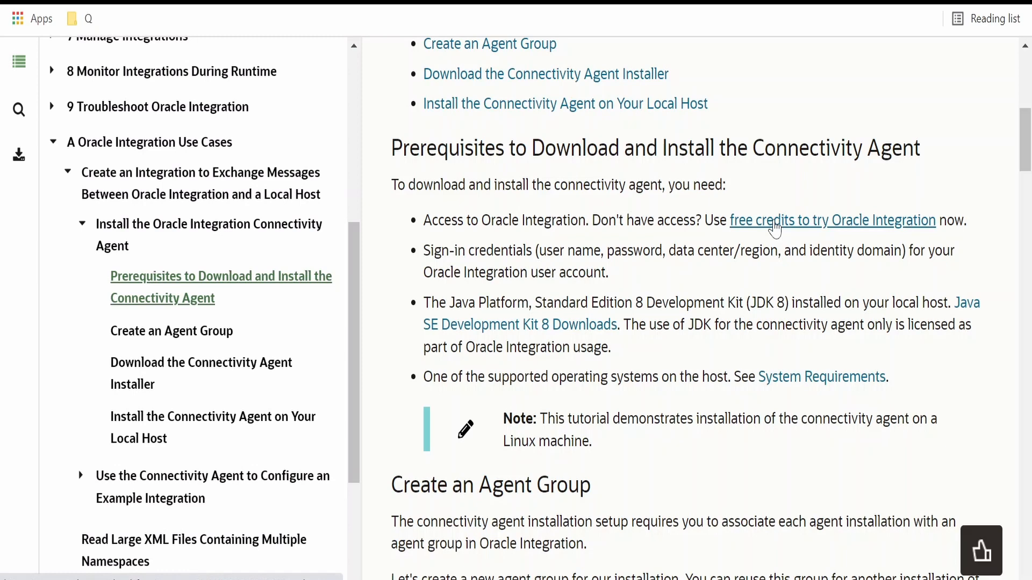
mouse_move(775, 228)
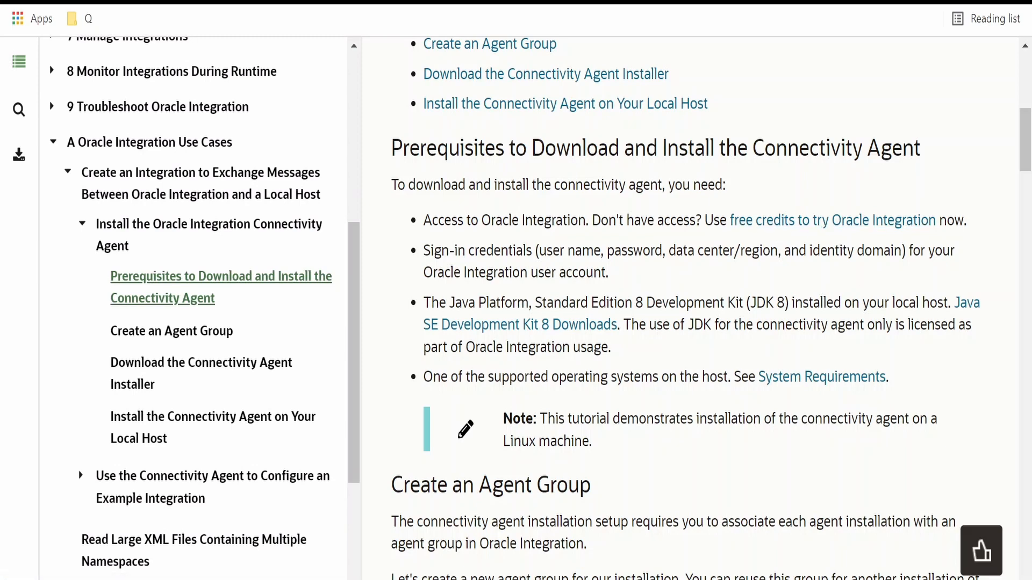
mouse_move(754, 407)
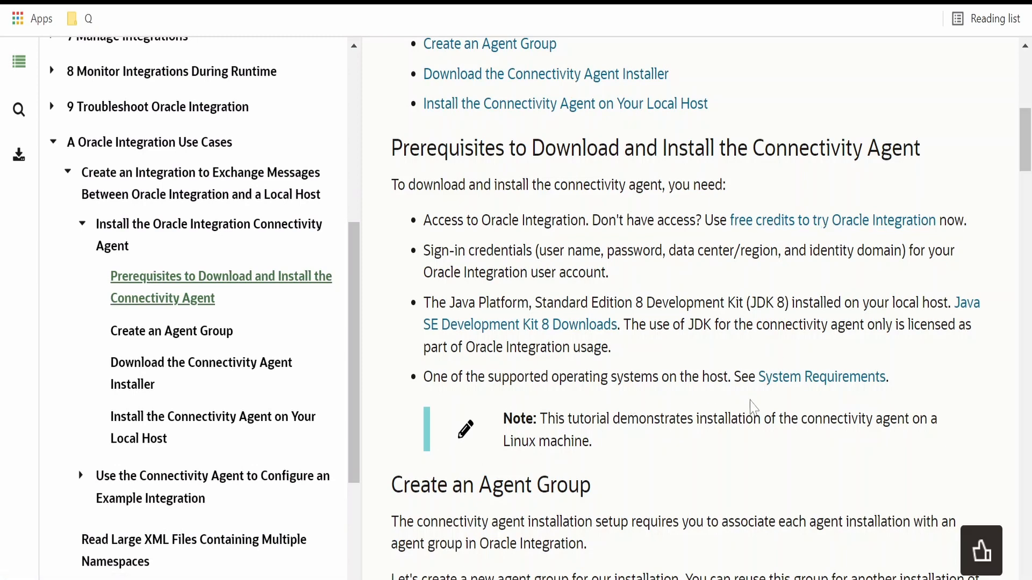
mouse_move(821, 377)
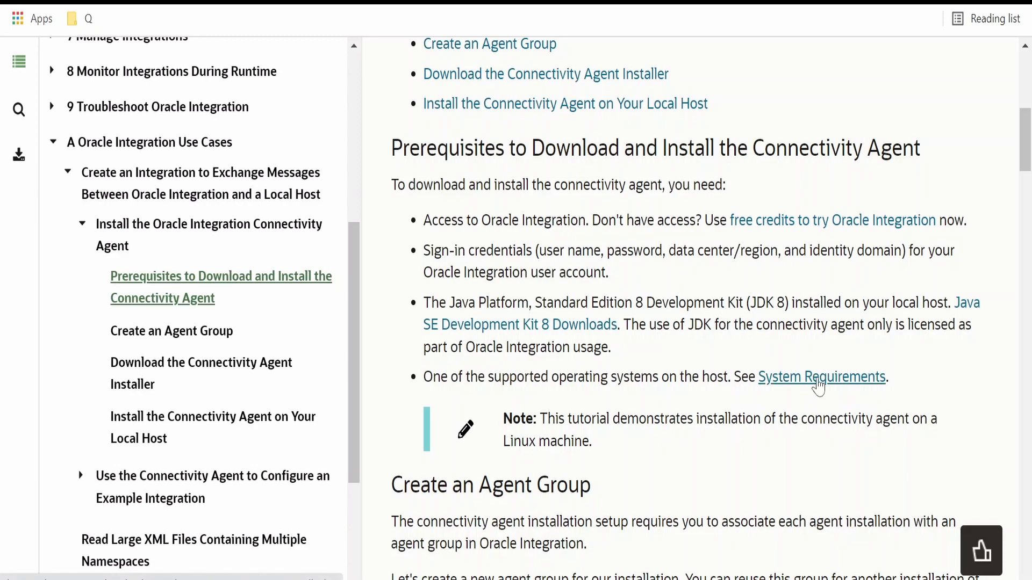
mouse_move(821, 377)
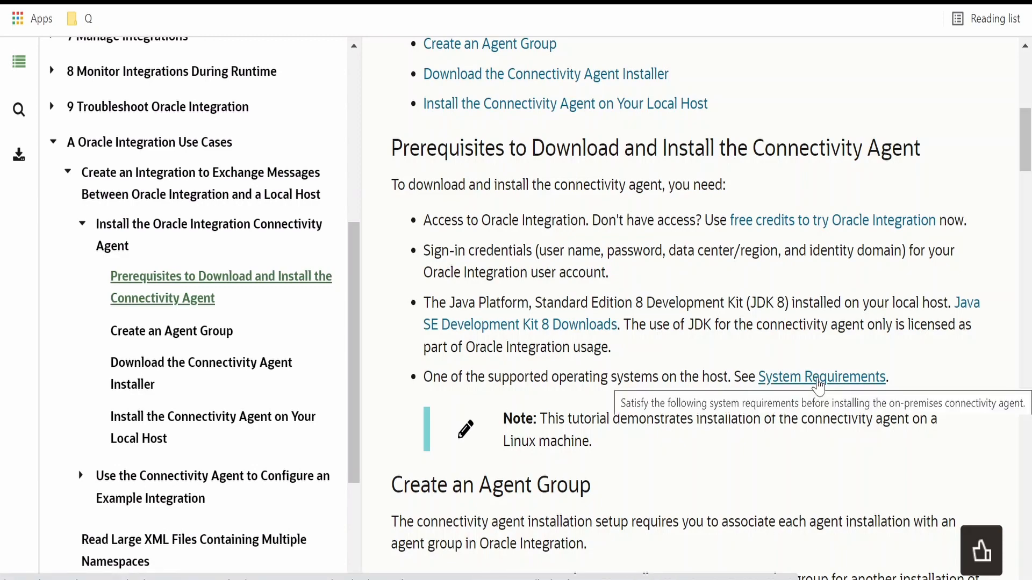
scroll(down, 3)
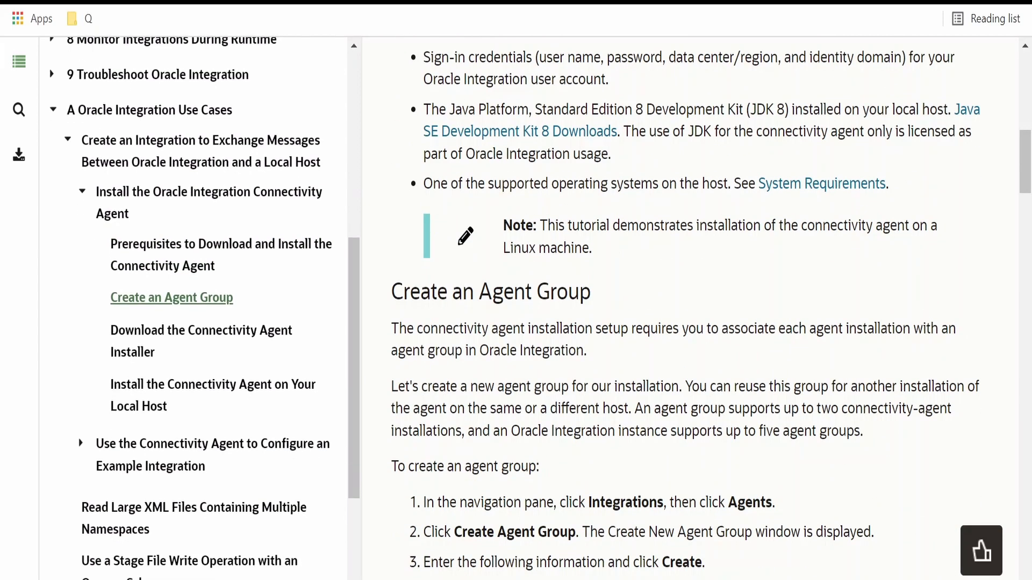
scroll(down, 3)
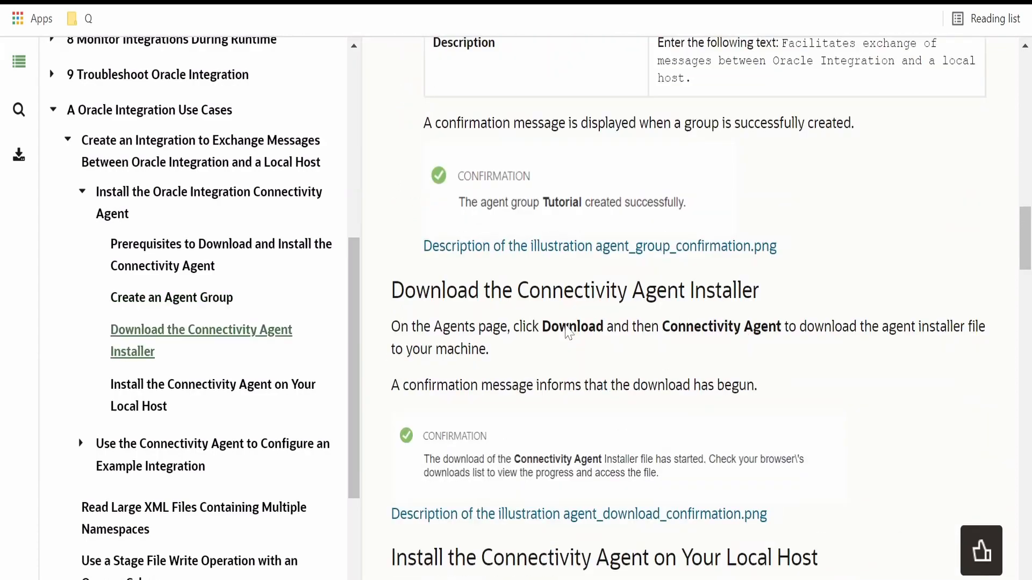
scroll(down, 3)
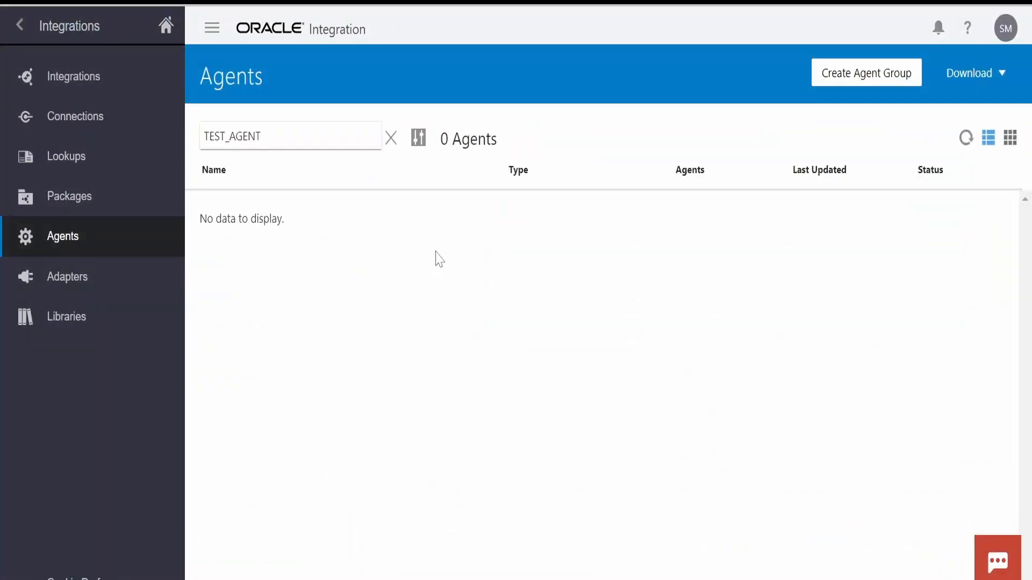
mouse_move(688, 126)
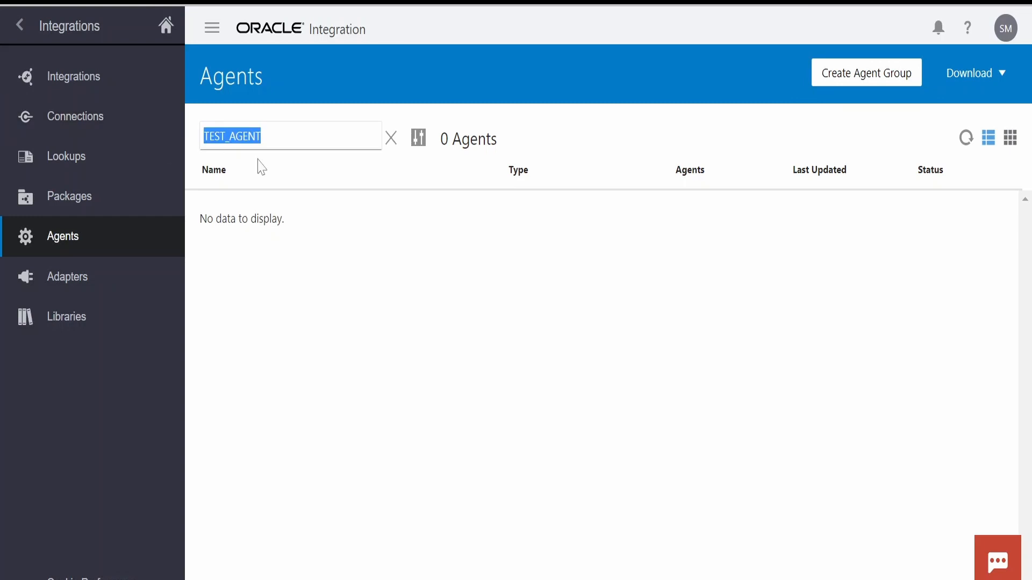
mouse_move(61, 39)
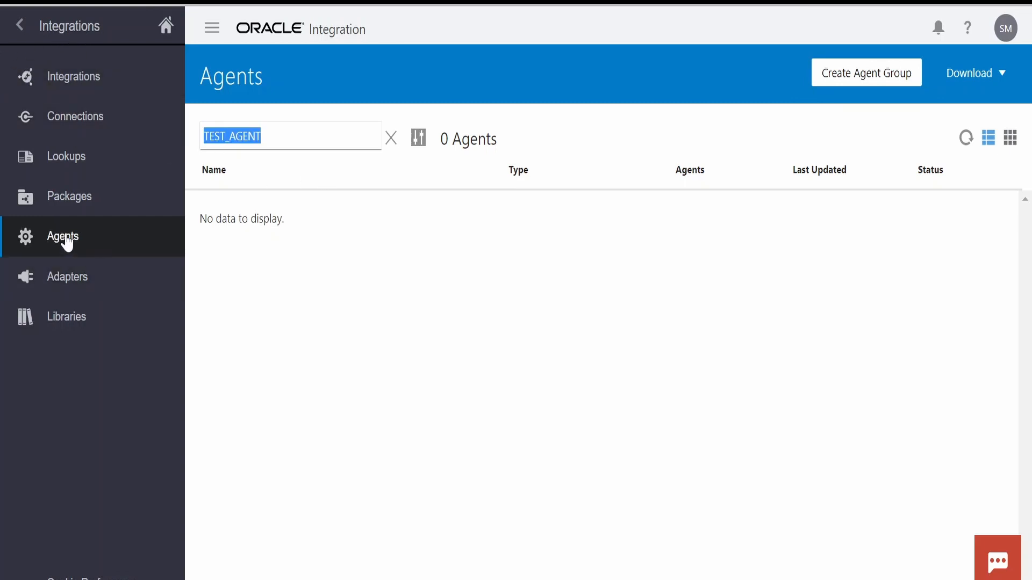
mouse_move(866, 72)
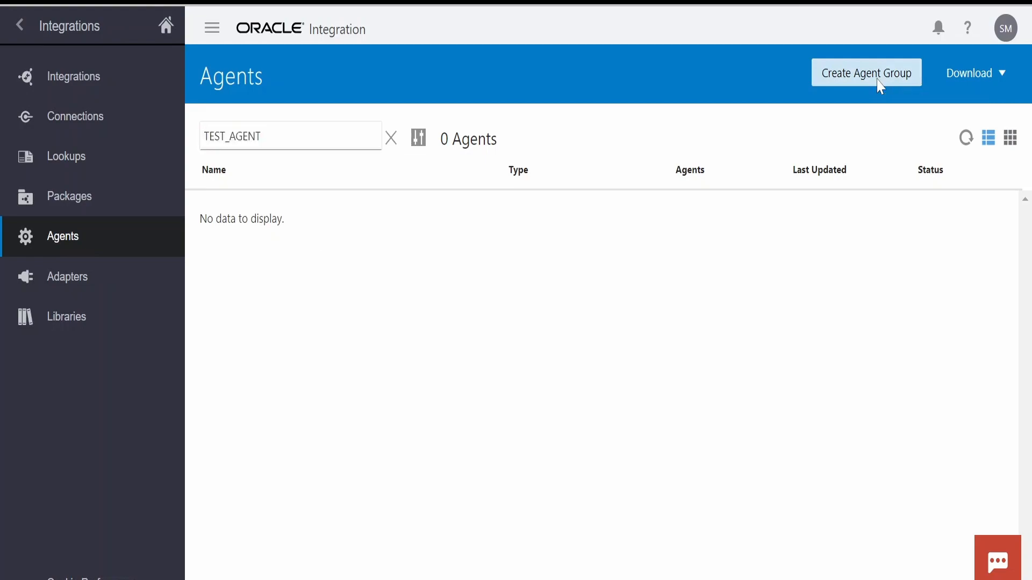
Create the TEST_AGENT agent group and download the connectivity agent installer zip
click(866, 72)
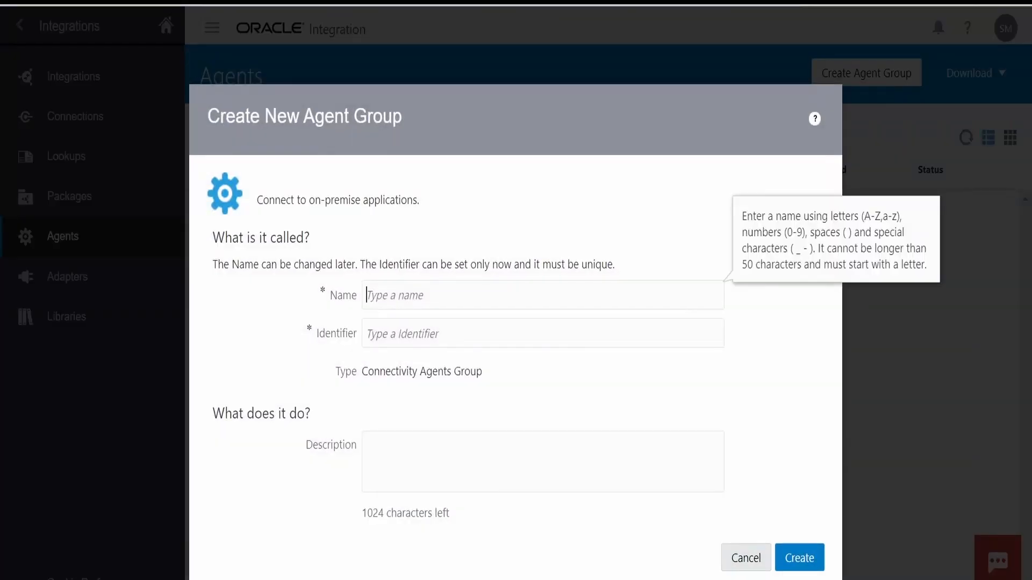
text(TEST_AGENT)
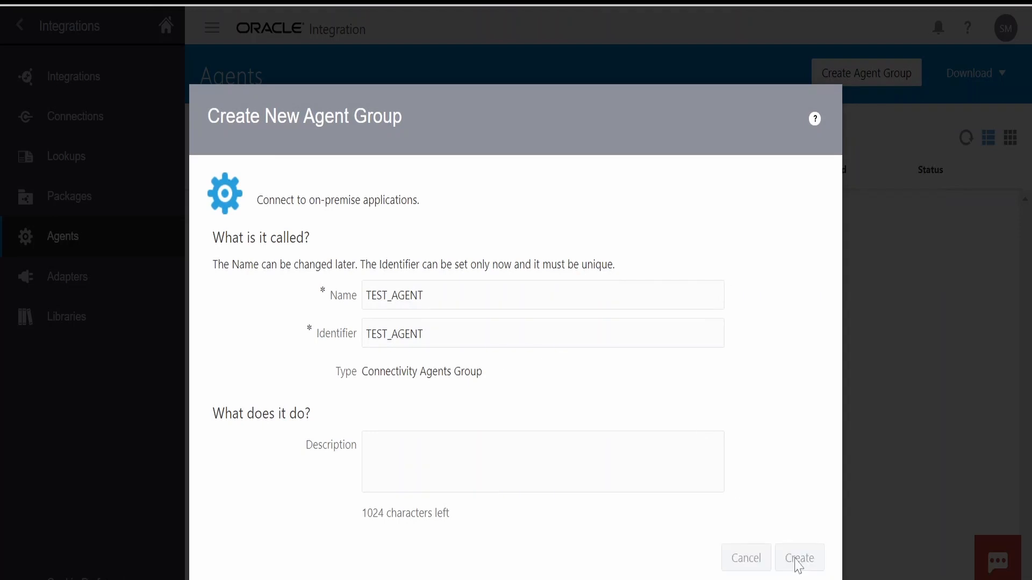
click(800, 558)
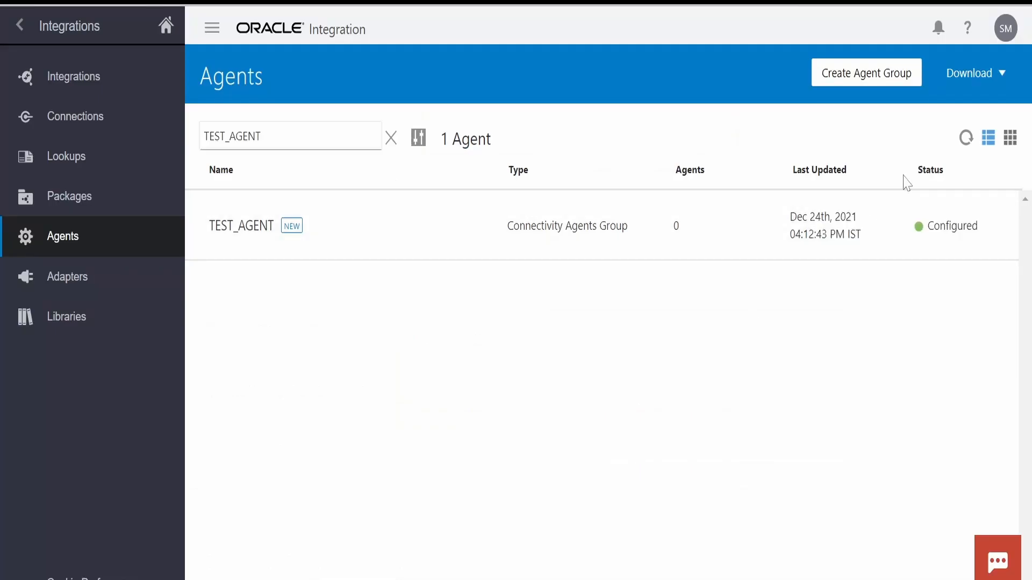
click(975, 72)
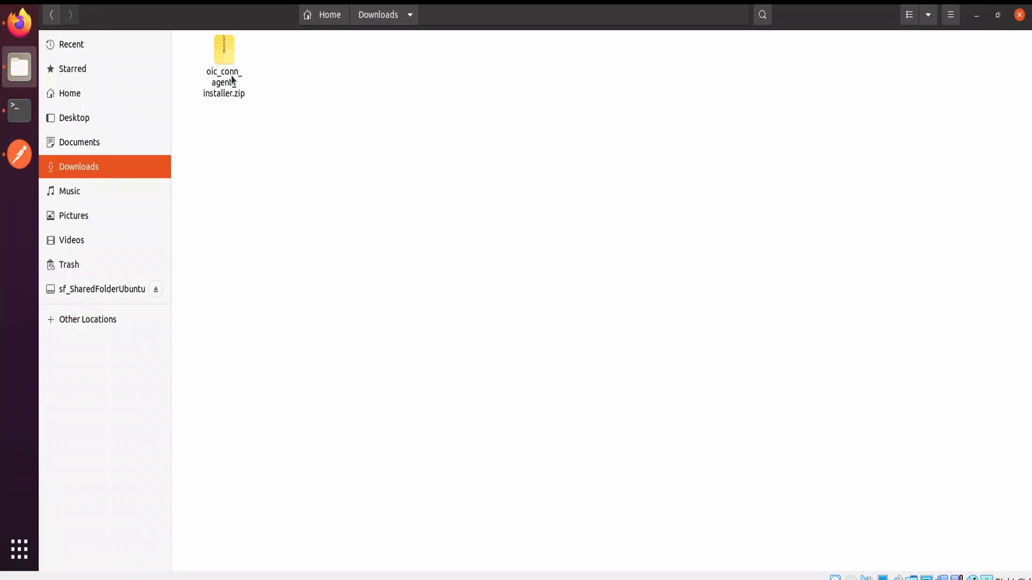
mouse_move(452, 131)
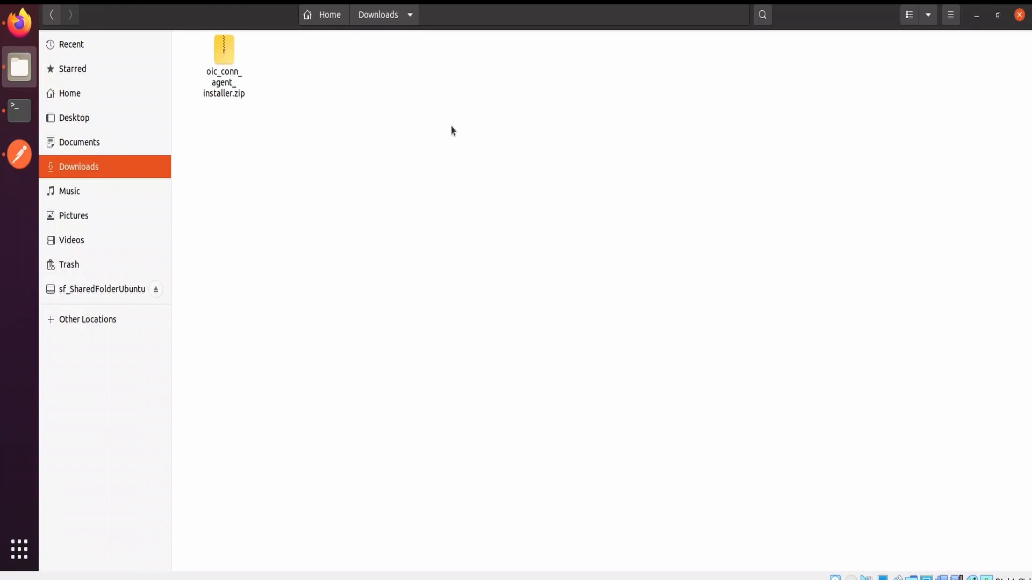
Show the Downloads folder holding oic_conn_agent_installer.zip
click(18, 110)
text(ja)
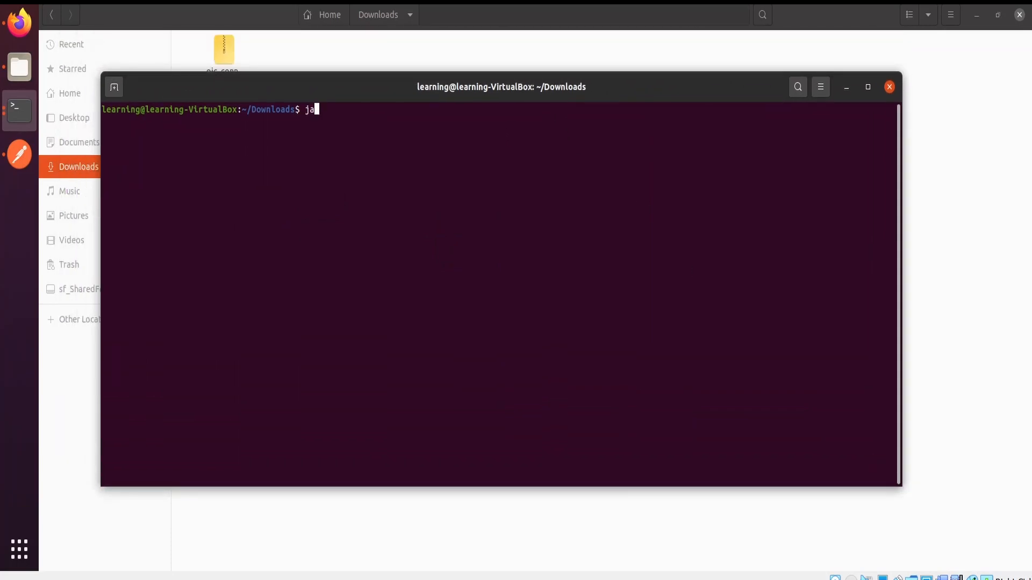
Run java -version to confirm 1.8.0_311, then select the mkdir command in the docs
text(va -jerv)
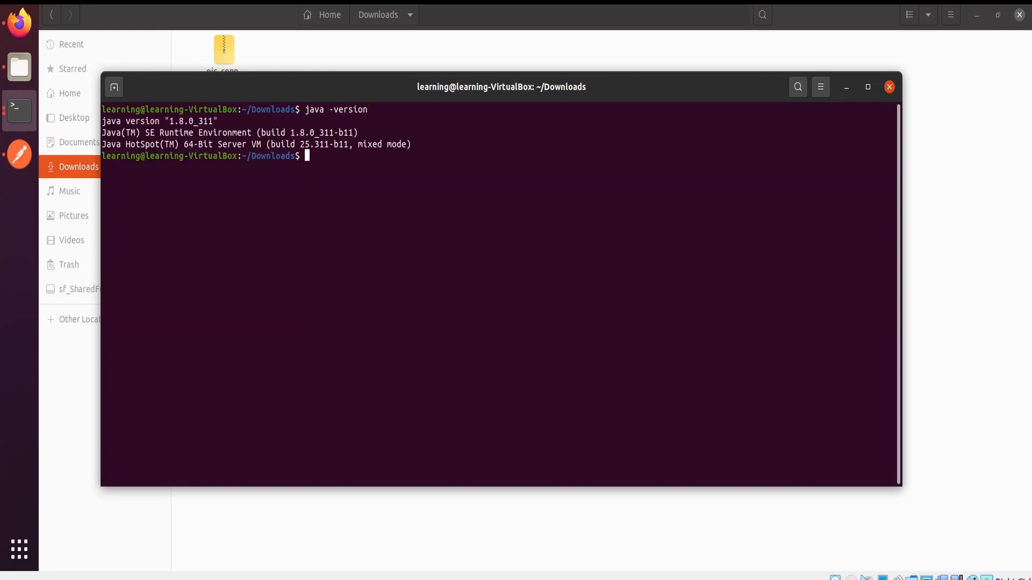
mouse_move(306, 98)
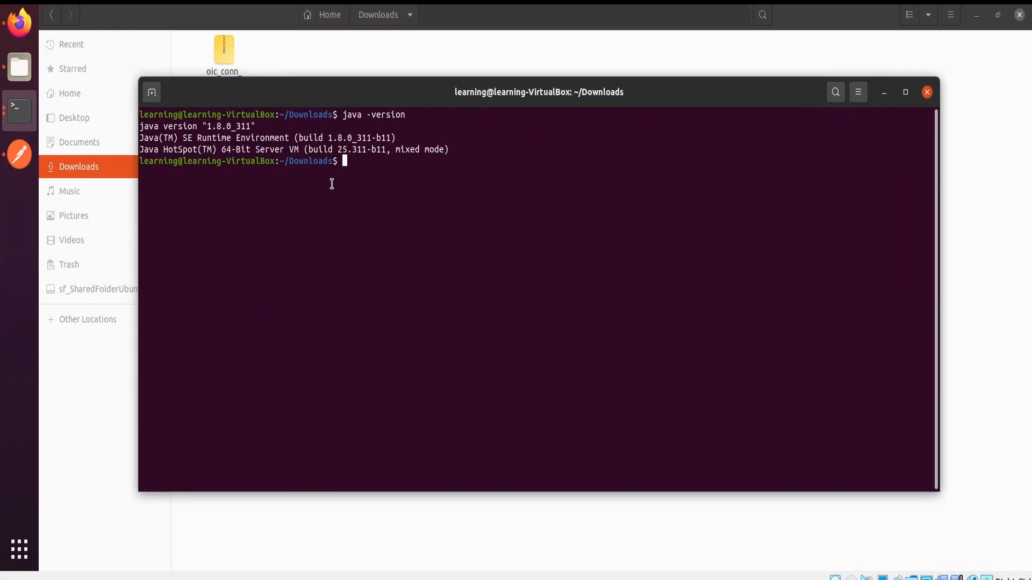
mouse_move(229, 446)
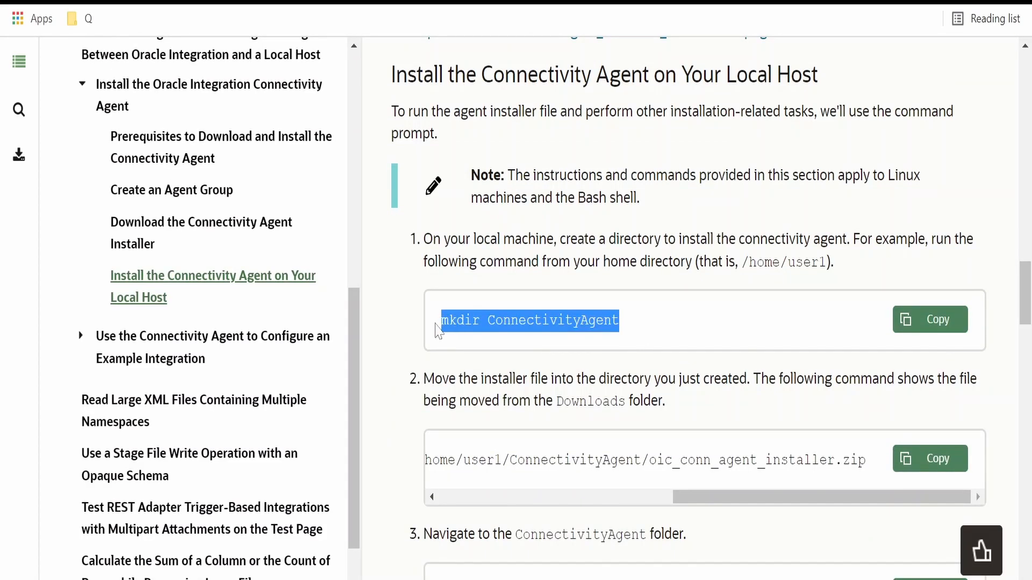
click(930, 319)
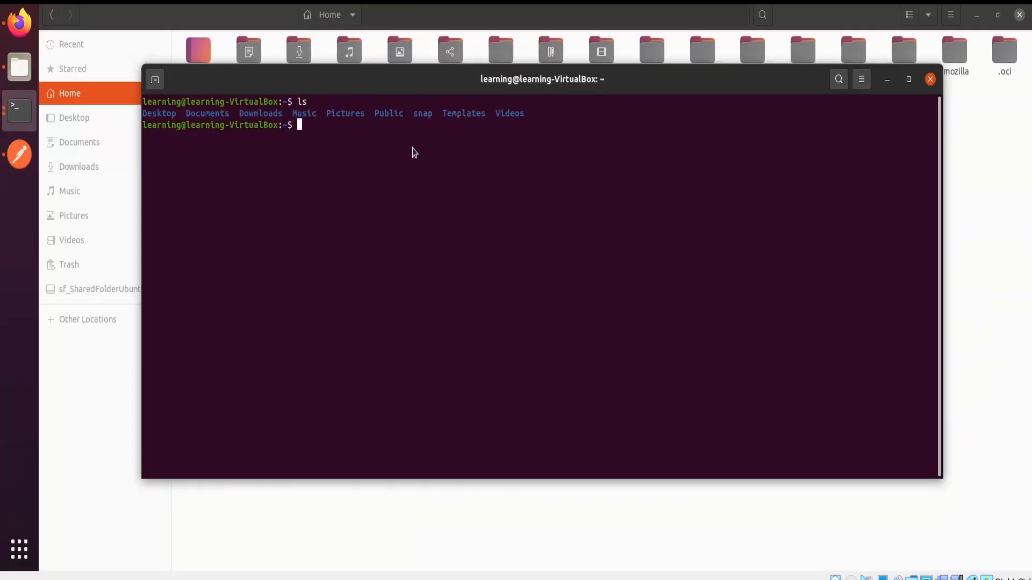
Make the ConnectivityAgent folder and move oic_conn_agent_installer.zip into it under /home/learning
text(mkdir ConnectivityAgent)
text(ls)
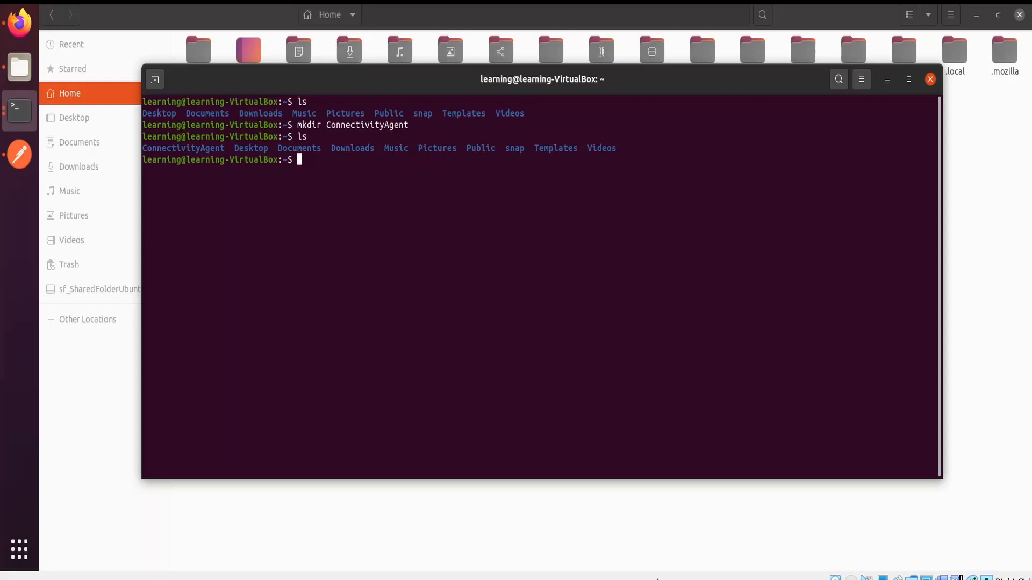
text(mv /home/user1/Downloads/oic_conn_agent_installer.zip /home/user1/ConnectivityAgent/oic_conn_agent_installer.zip)
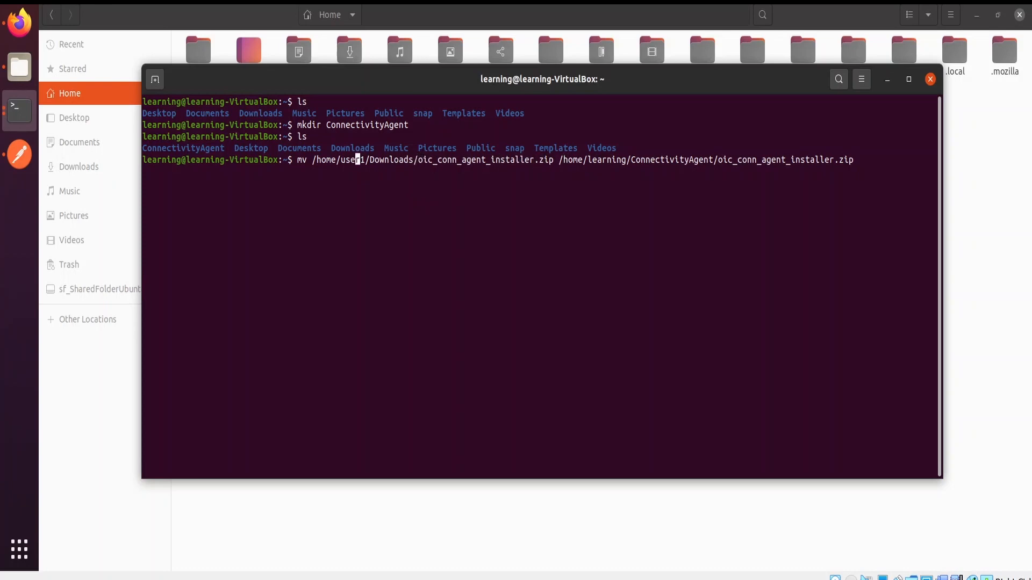
key(BackSpace)
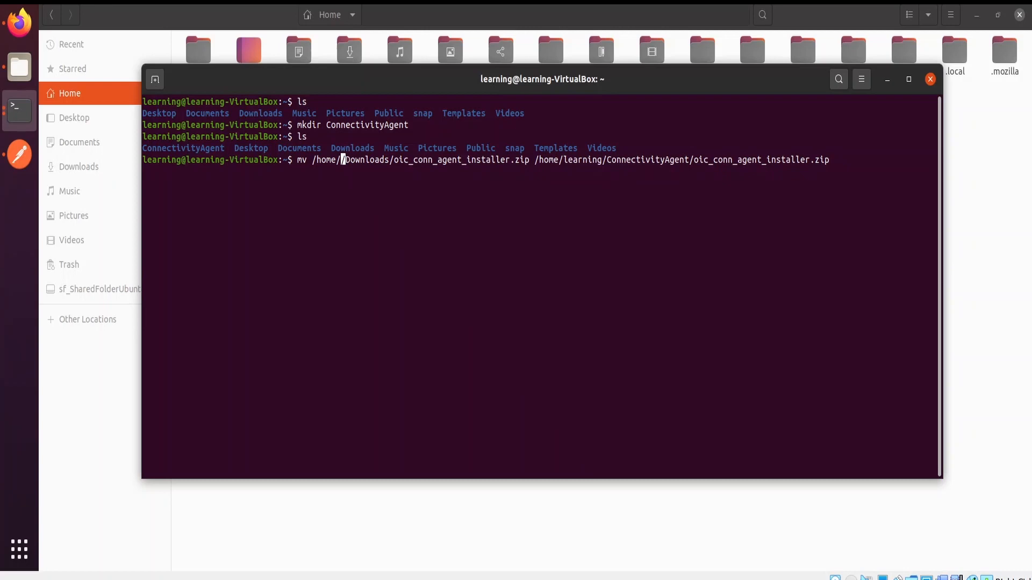
text(learning)
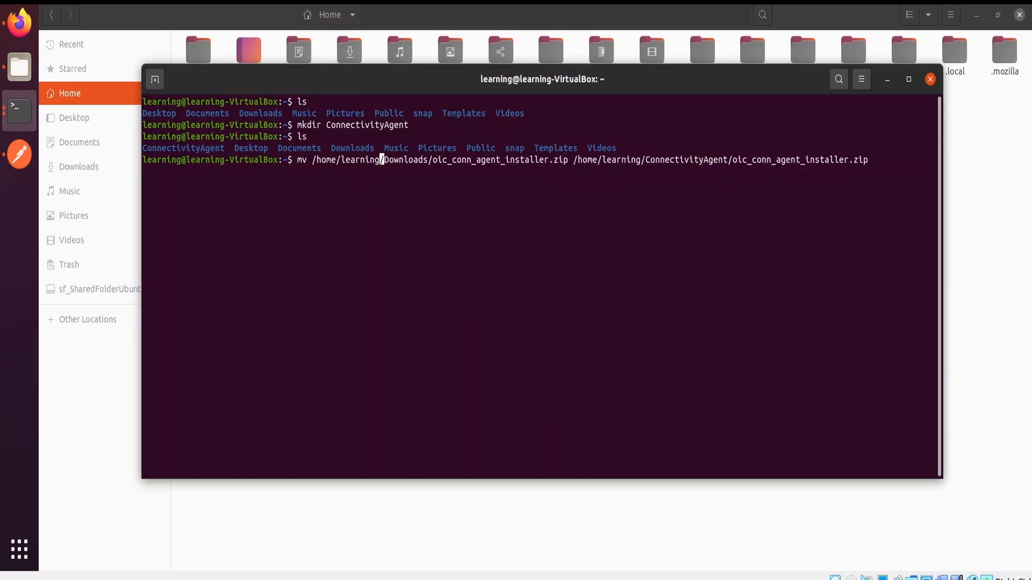
key(Return)
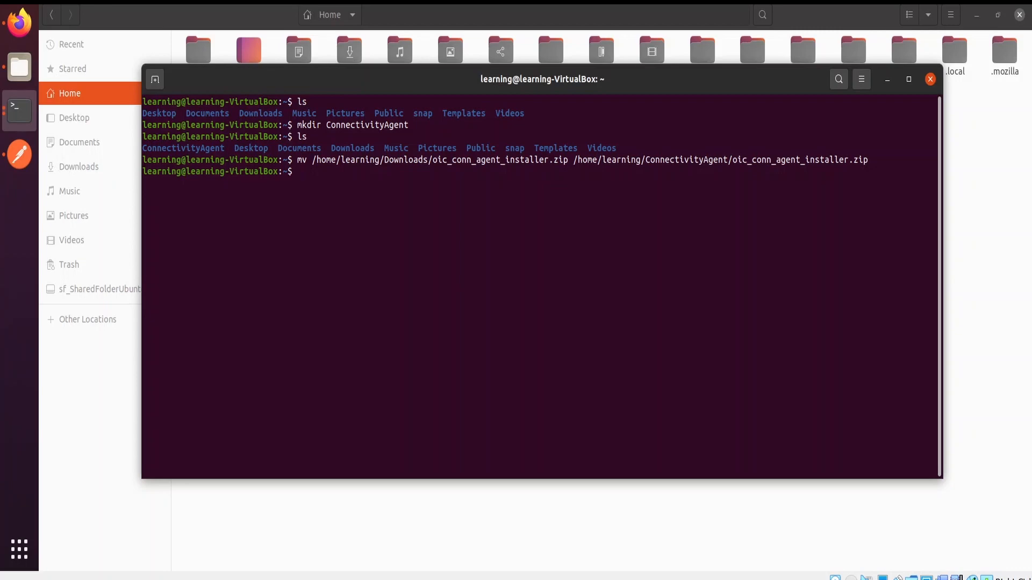
text(cd)
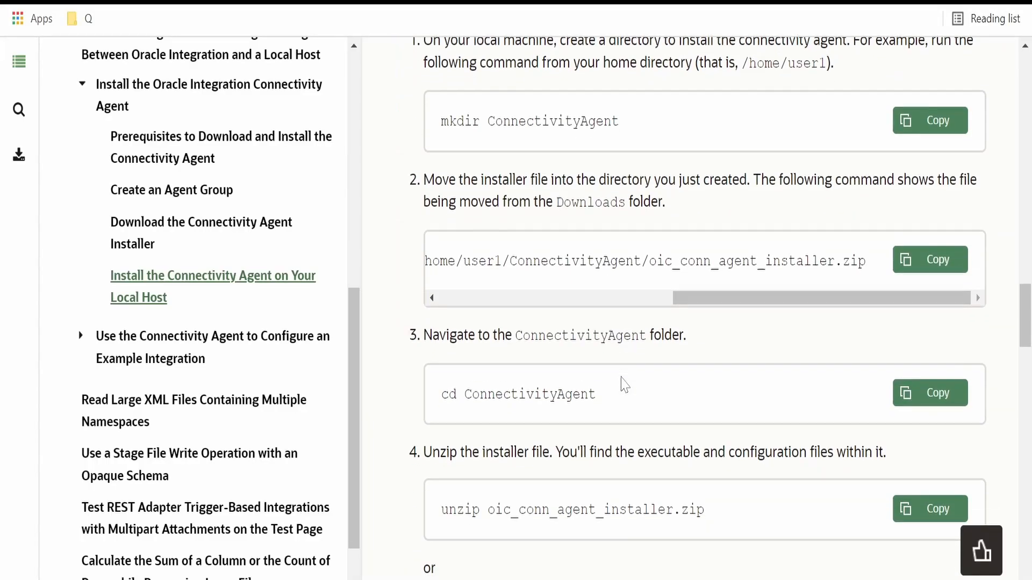
scroll(down, 3)
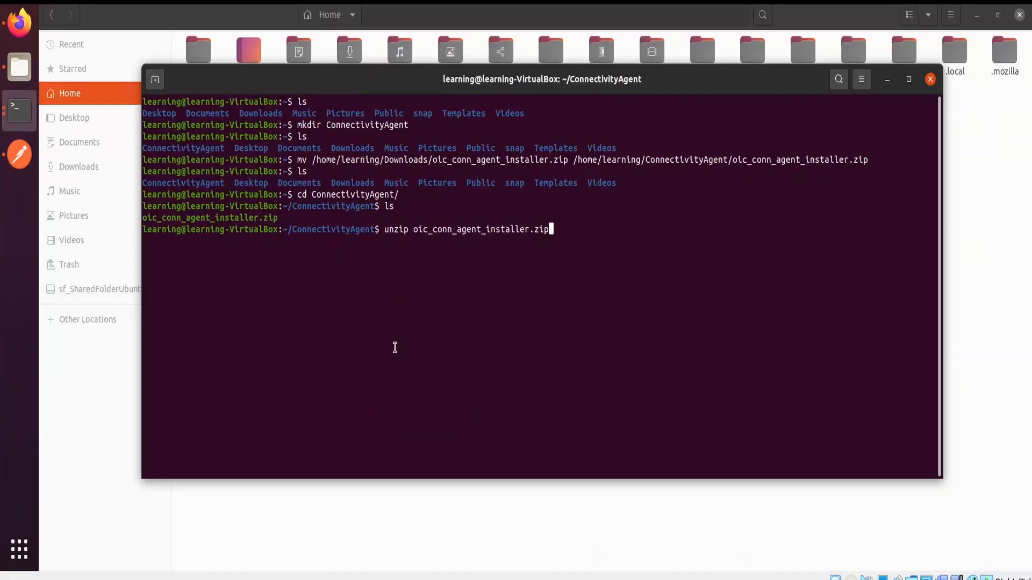
Extract oic_conn_agent_installer.zip inside the ConnectivityAgent folder
key(Return)
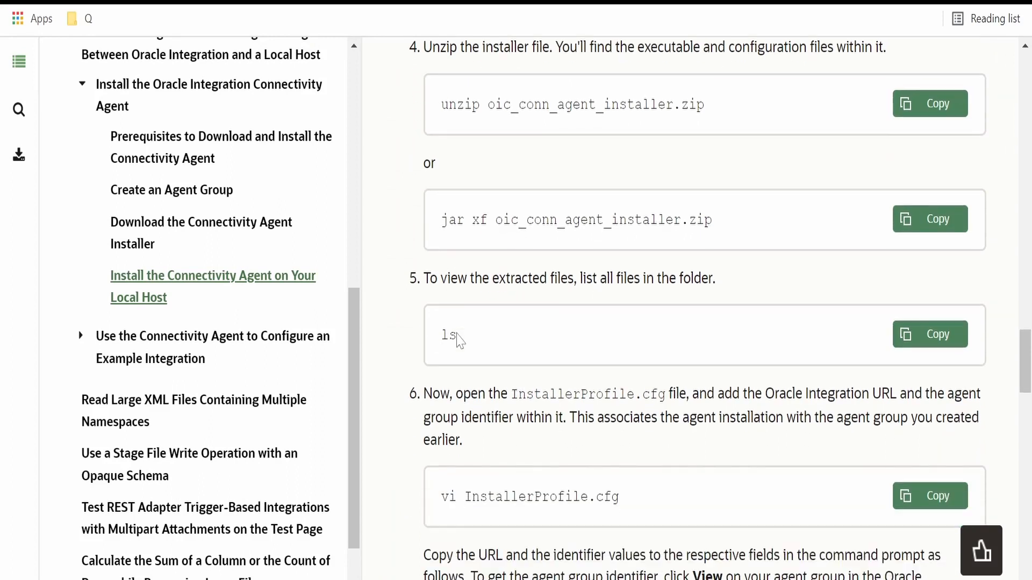
Reach step 6 of the install guide and copy the vi InstallerProfile.cfg command
scroll(down, 3)
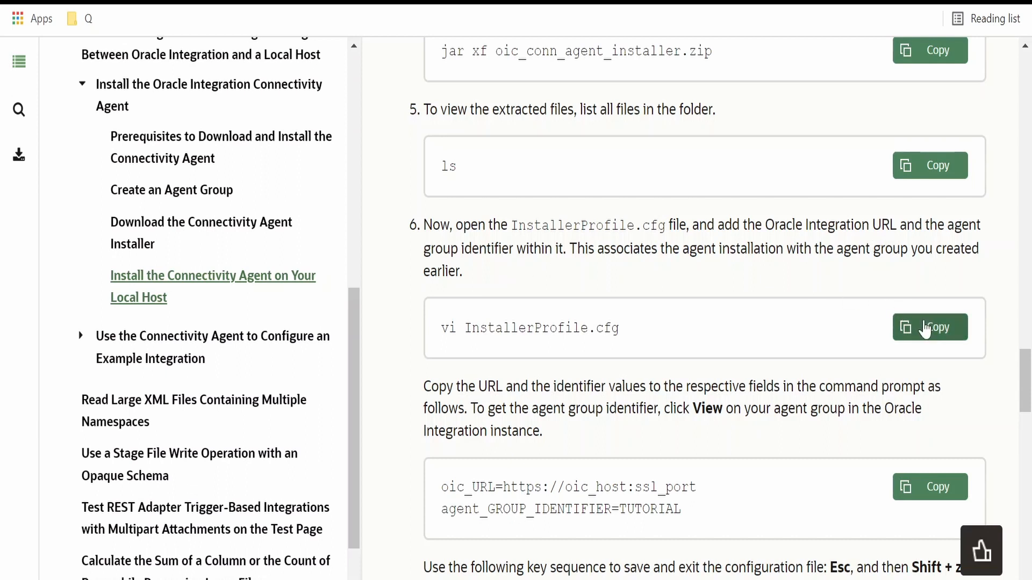
click(930, 327)
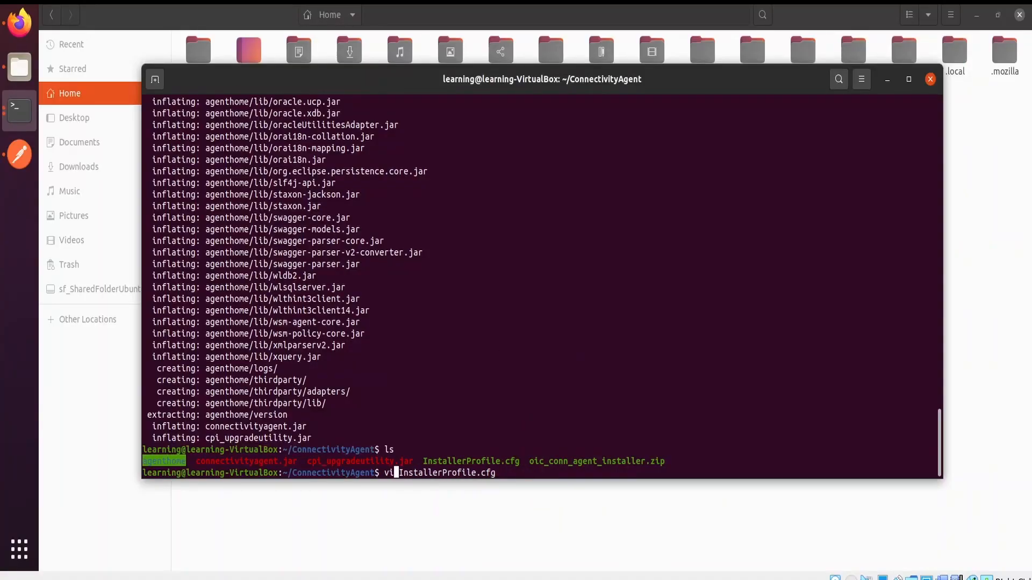
Launch InstallerProfile.cfg in gedit instead of vi
text(gedit)
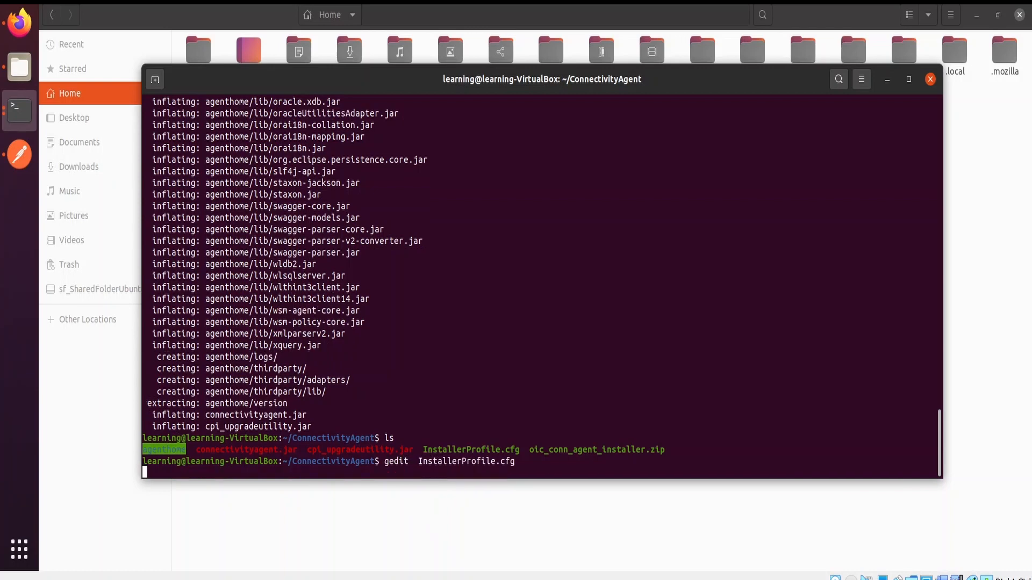
key(Return)
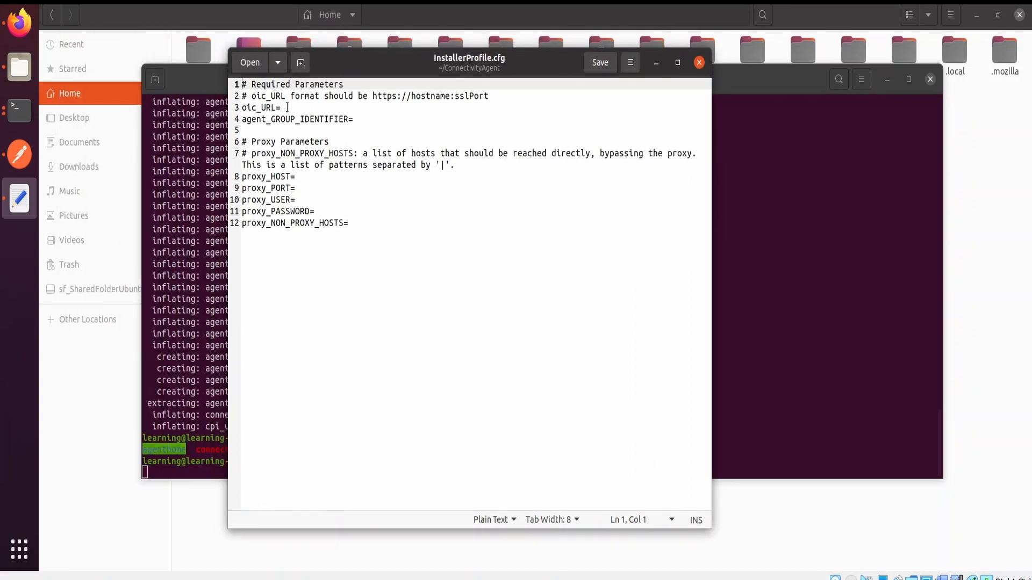
Set agent_GROUP_IDENTIFIER=TEST_AGENT, save InstallerProfile.cfg and close gedit
click(356, 120)
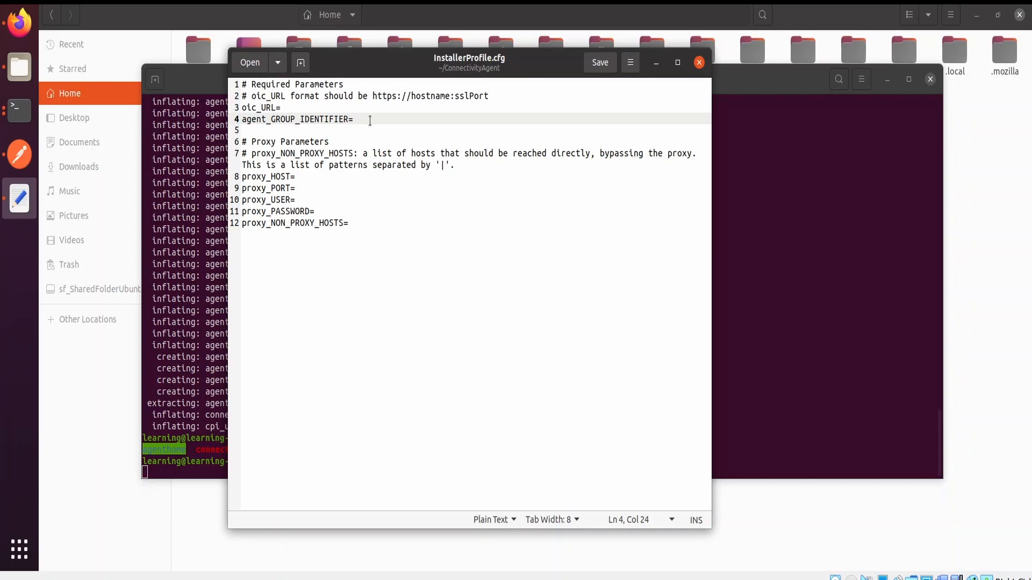
text(TEST_)
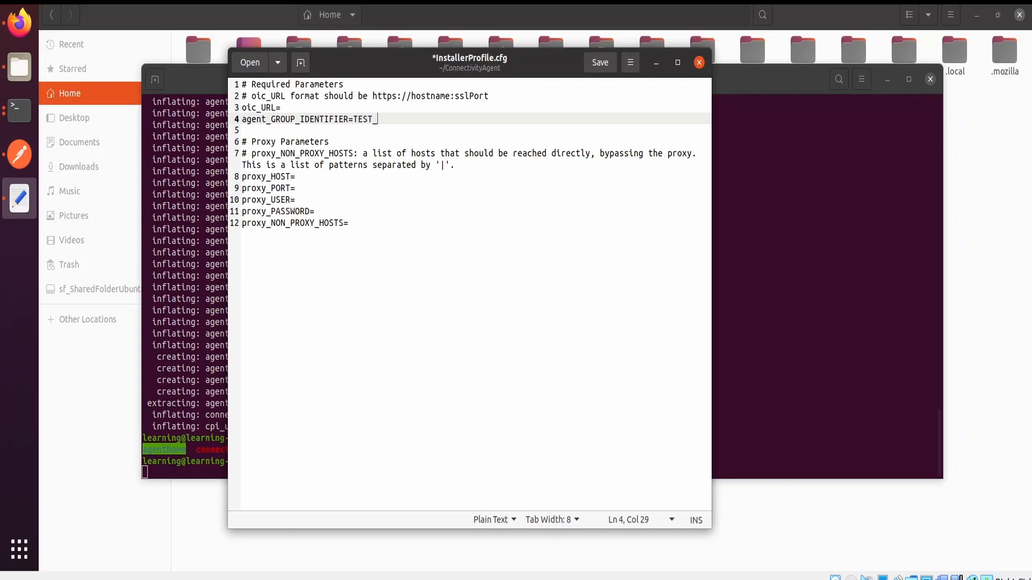
text(AGENT)
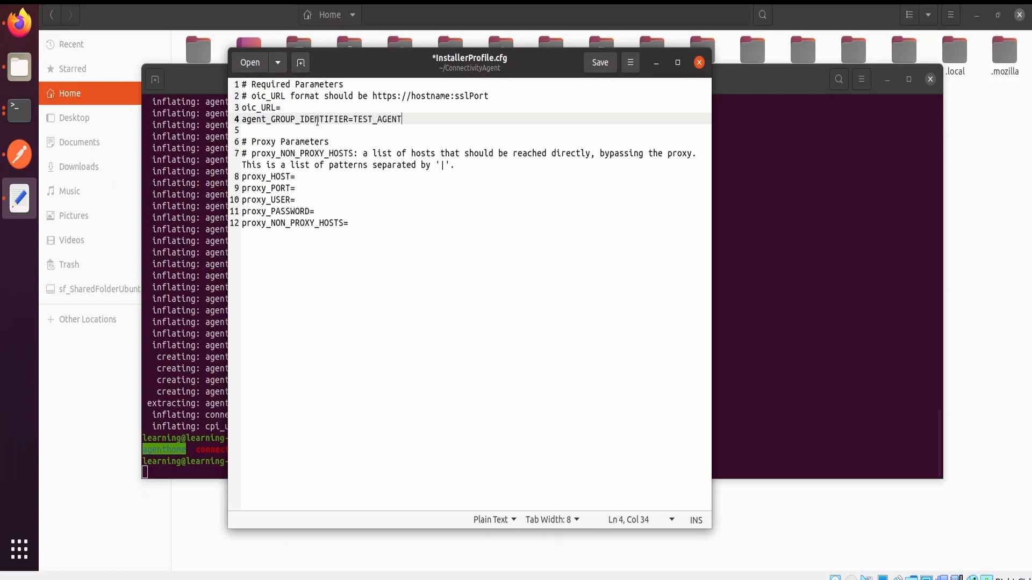
click(296, 177)
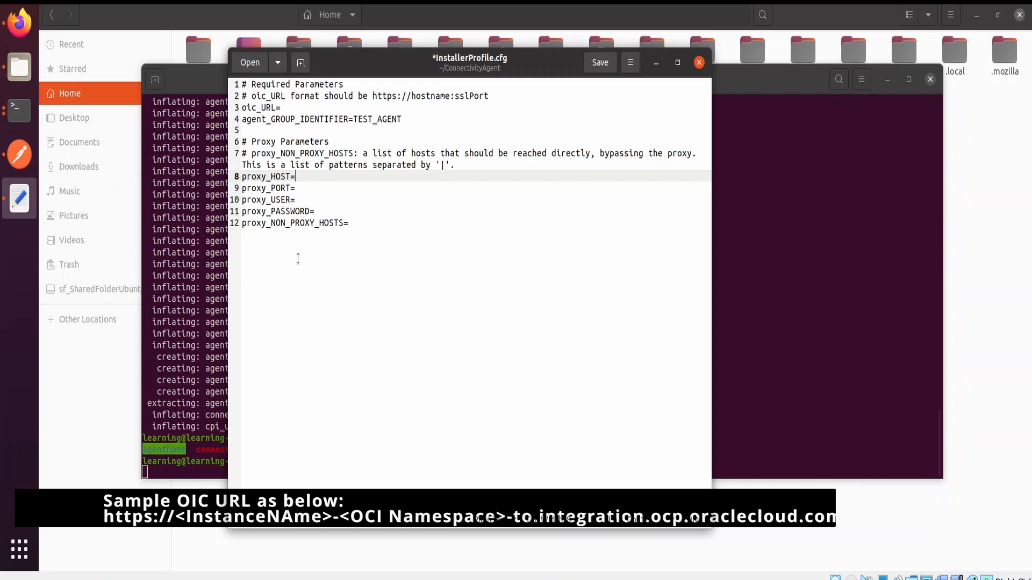
mouse_move(610, 86)
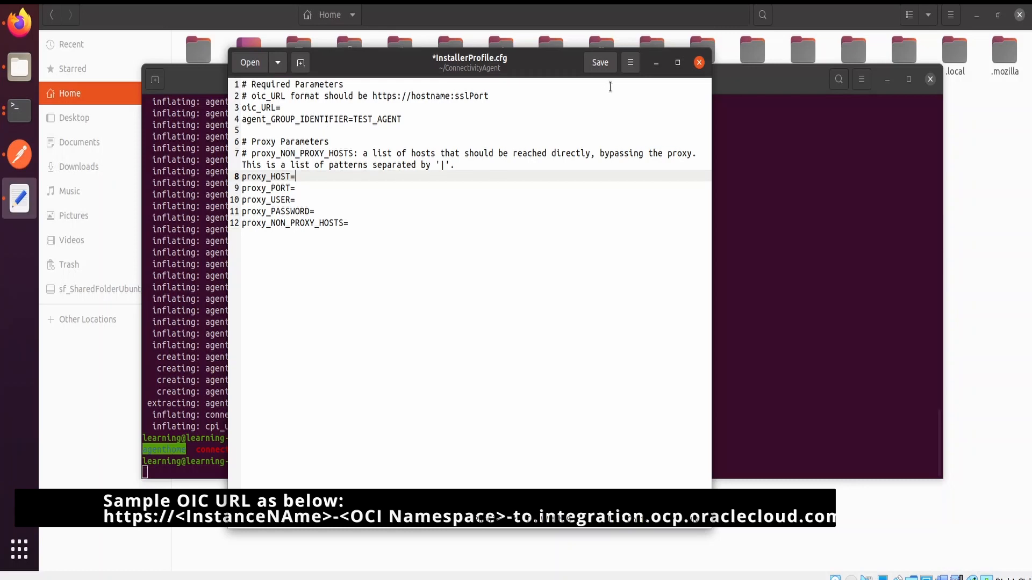
click(699, 62)
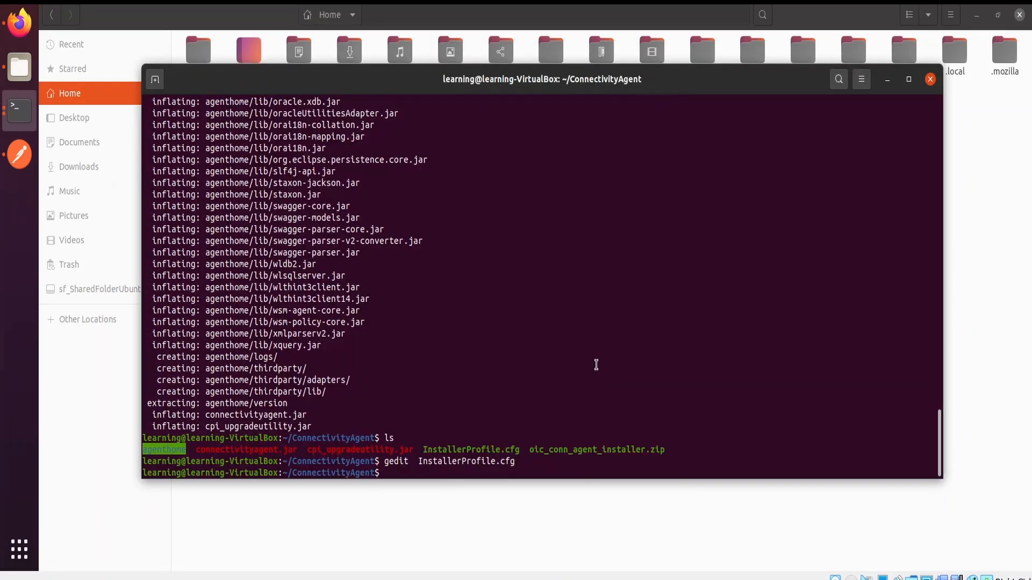
mouse_move(490, 464)
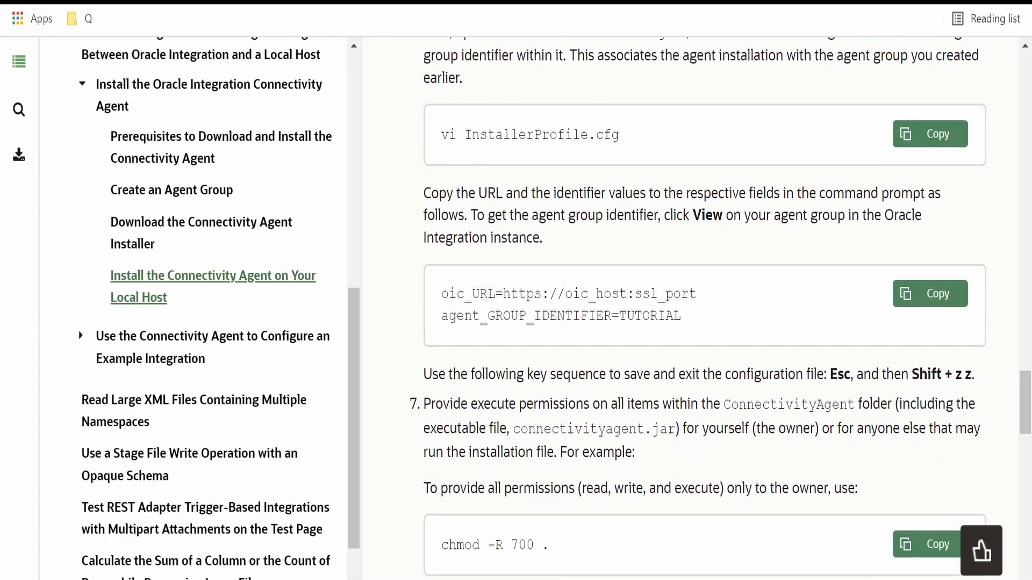
Read steps 7–8 covering chmod -R 777 and appending the JDK bin folder to PATH
scroll(down, 3)
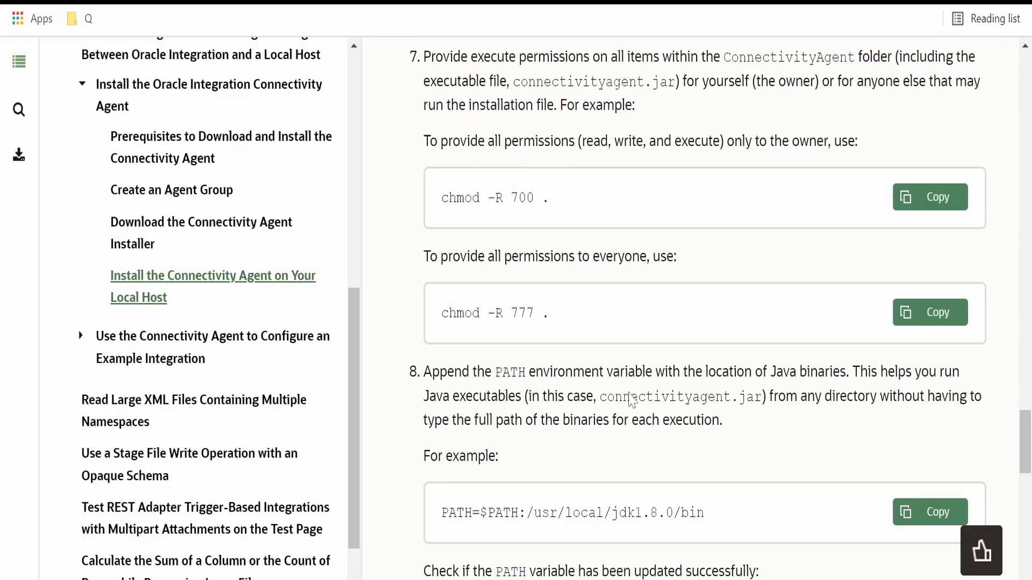
scroll(down, 3)
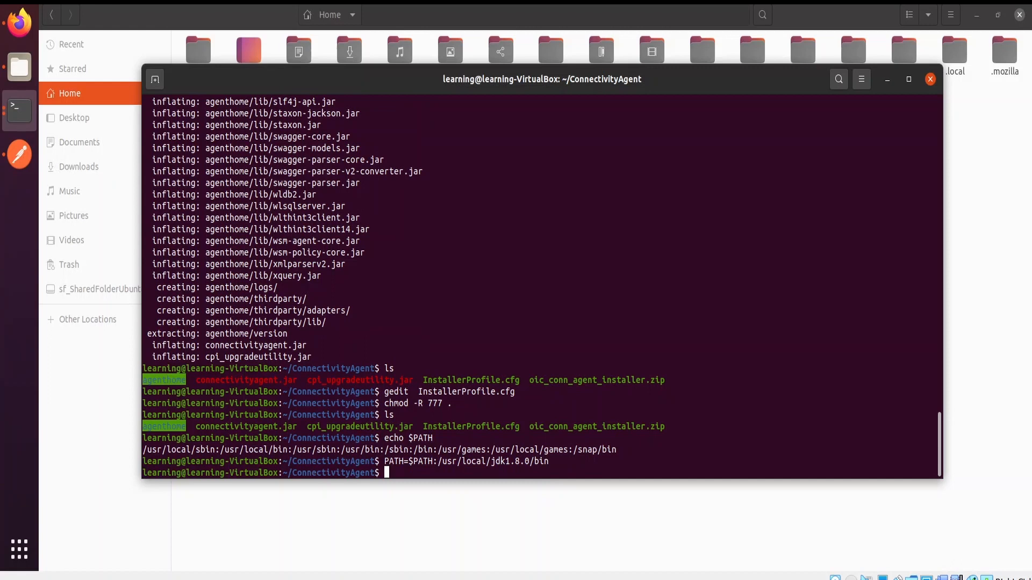
Echo $PATH to confirm Java, then launch connectivityagent.jar until the agent starts successfully
text(echo $PATH)
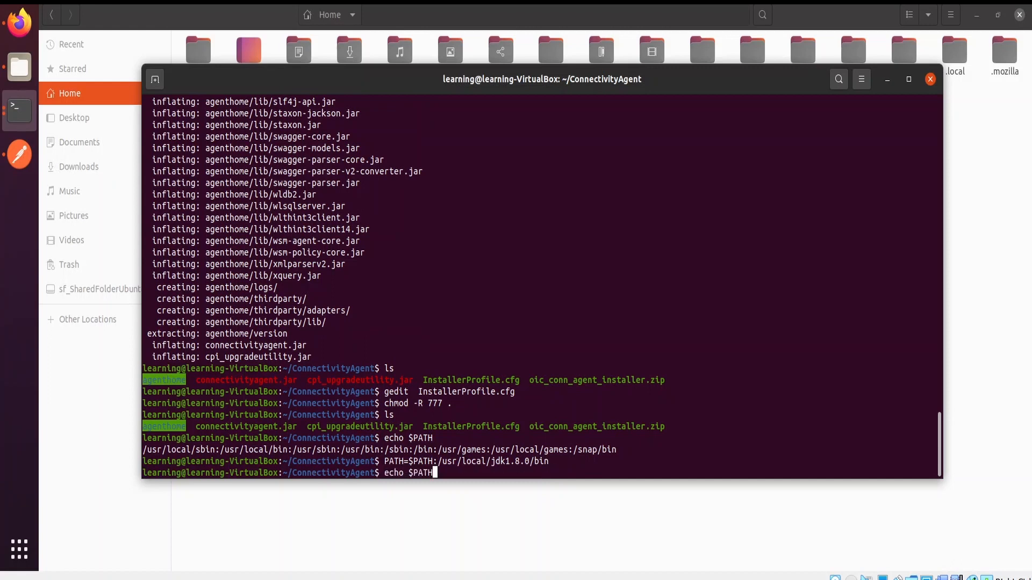
key(Return)
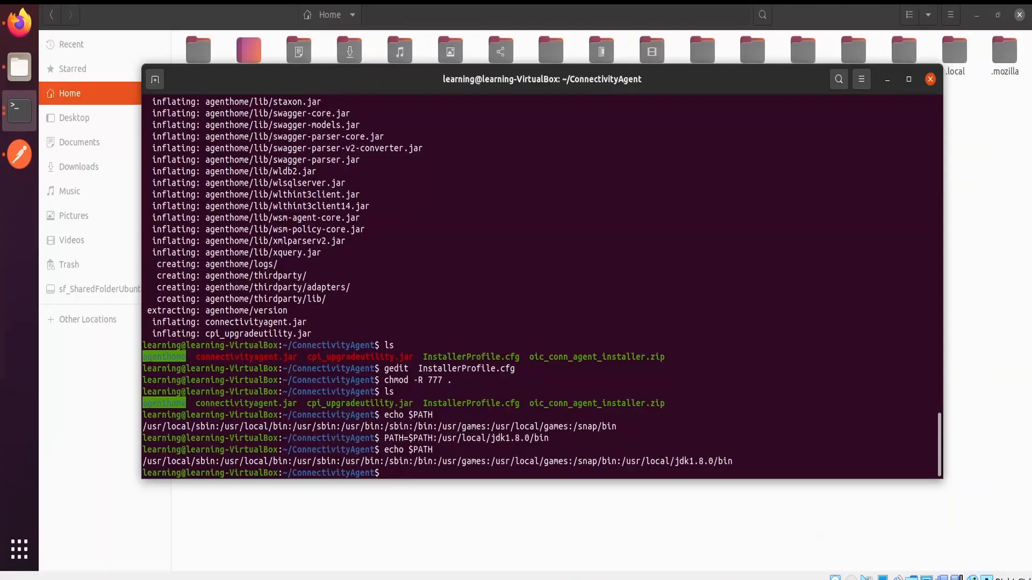
text(java -jar connectivityagent.jar)
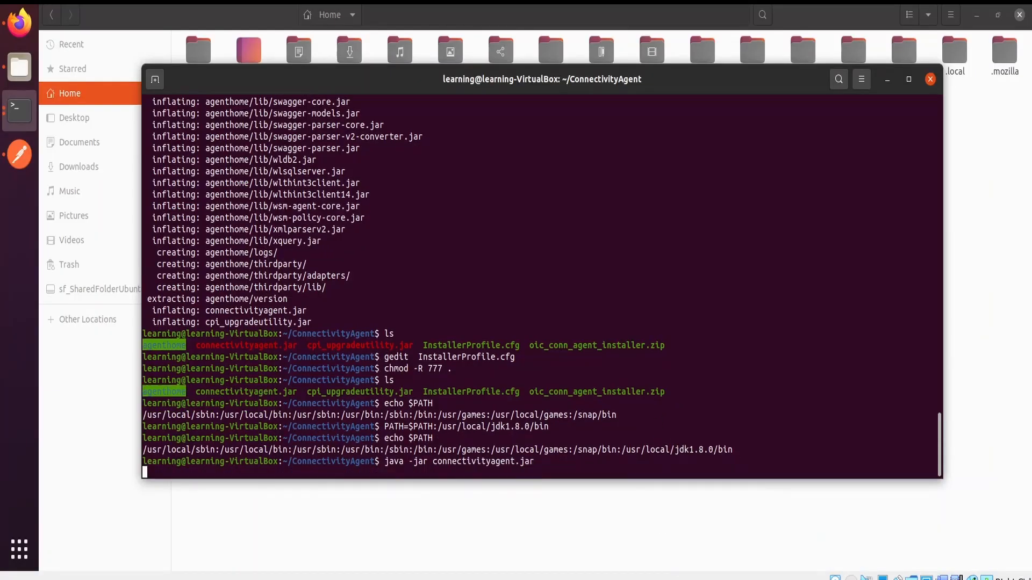
key(Return)
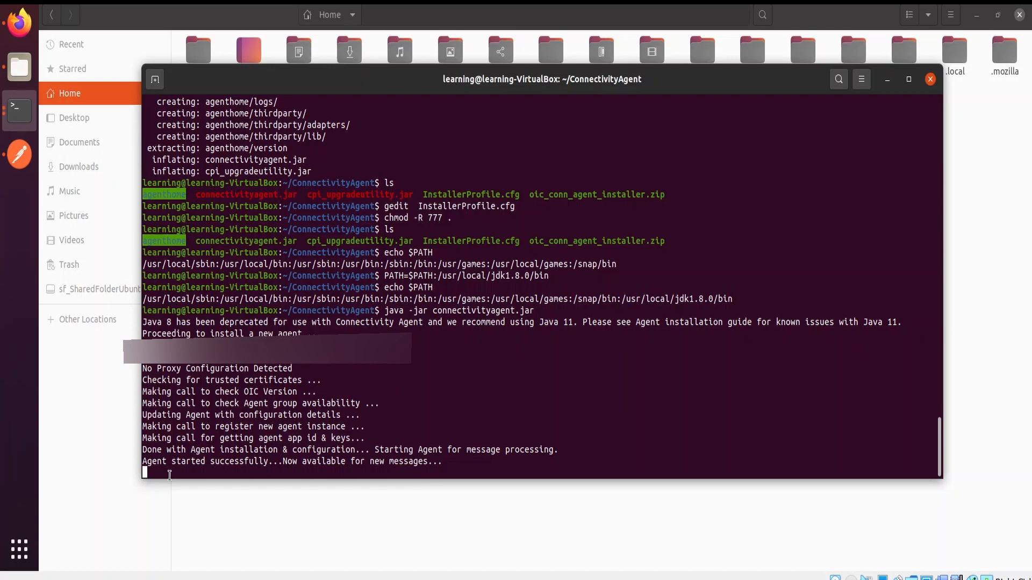
mouse_move(237, 459)
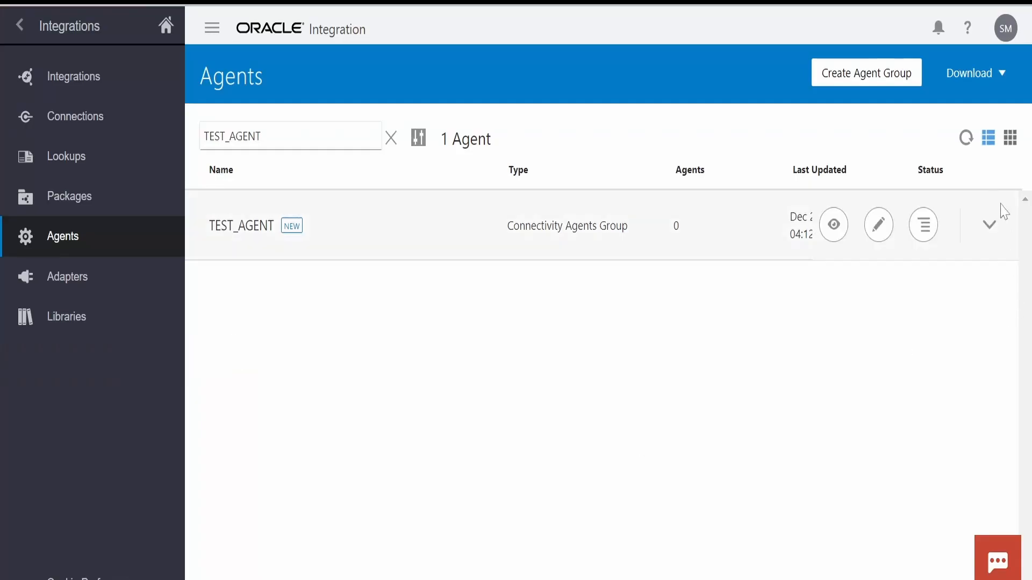
Refresh the Agents list so TEST_AGENT shows one configured agent, then send the test request
click(965, 139)
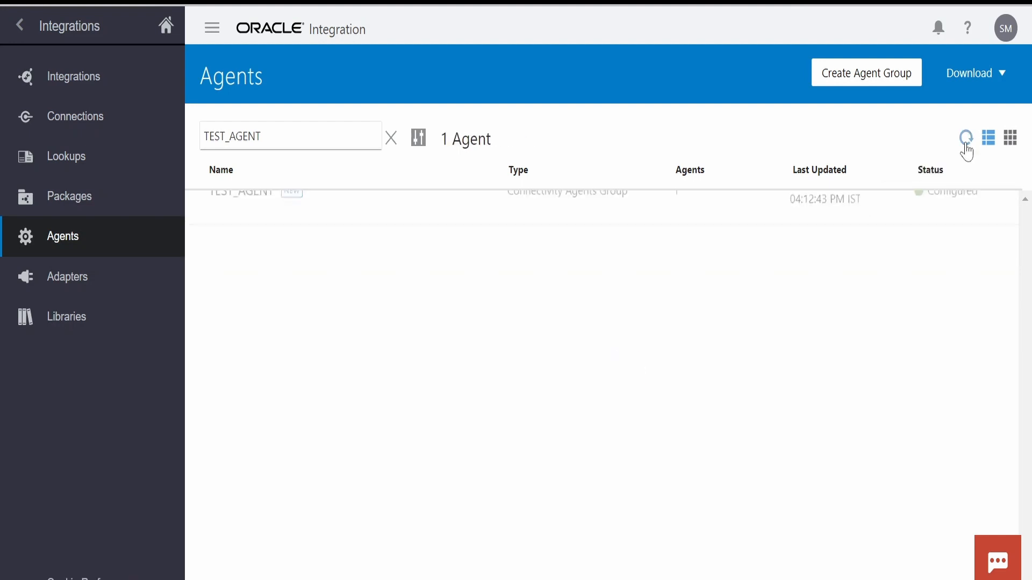
click(966, 138)
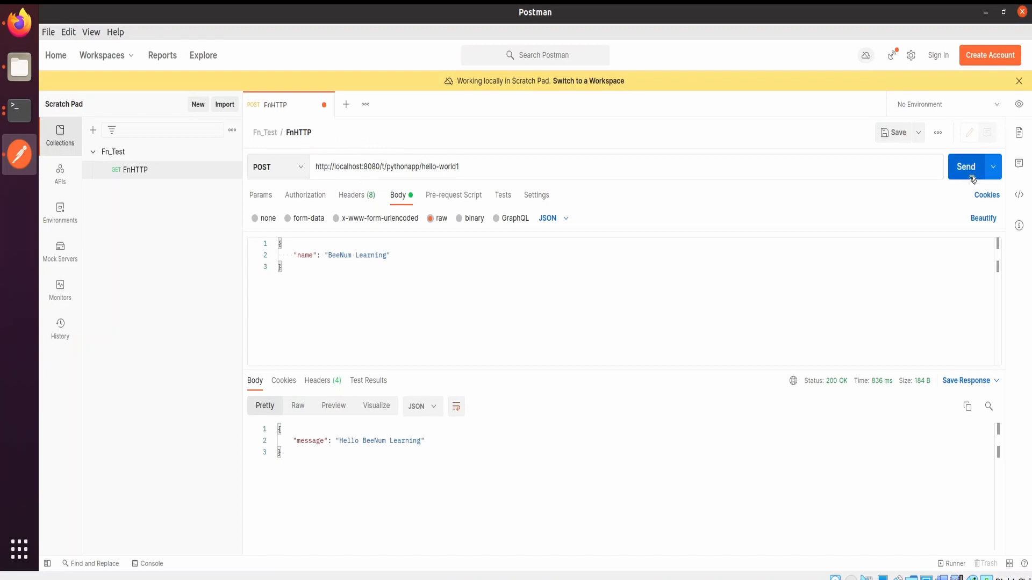
click(965, 167)
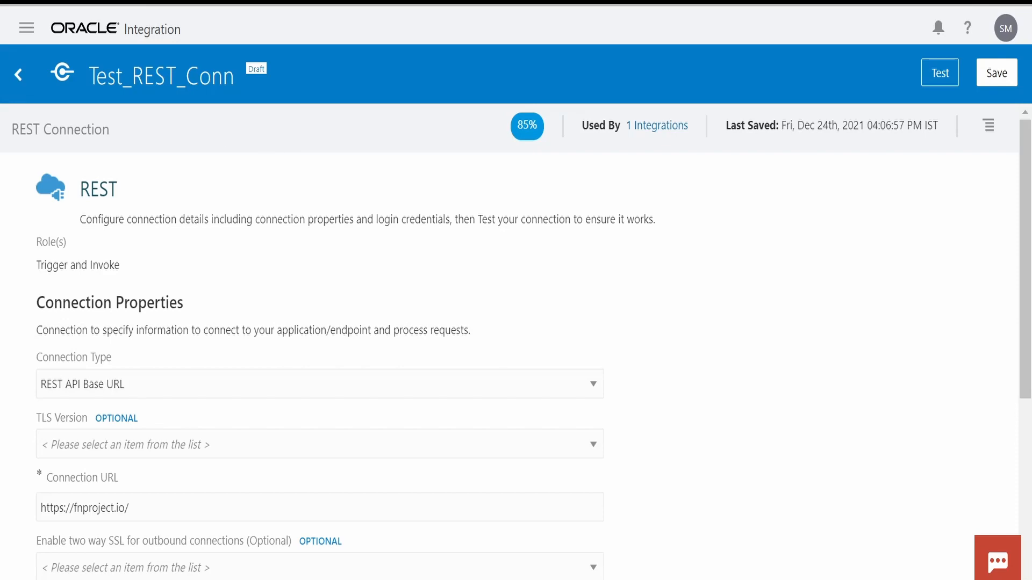
Save Test_REST_Conn with TEST_AGENT and choose Save & Reactivate for Test_Local_INT
scroll(down, 3)
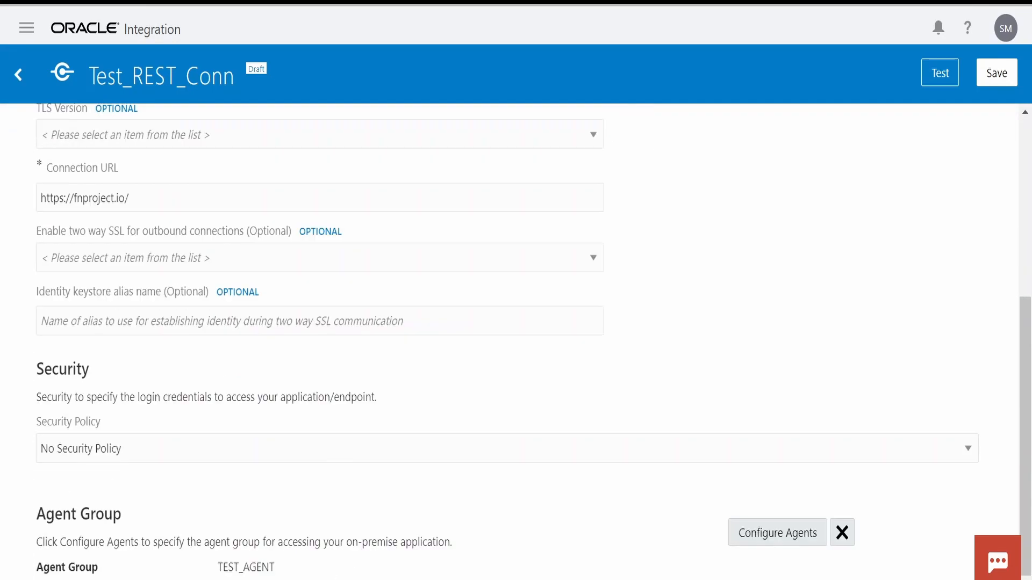
scroll(up, 3)
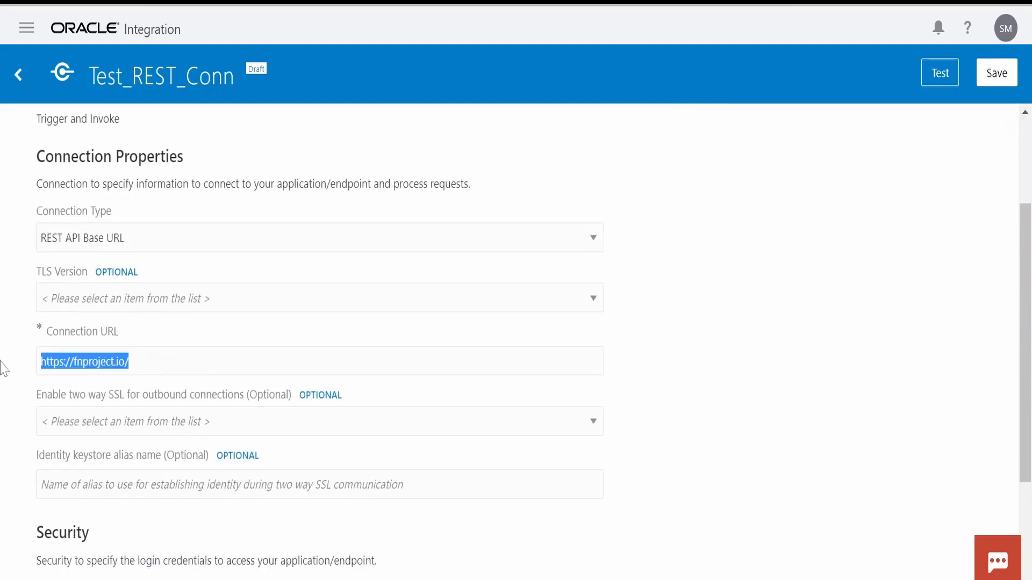
mouse_move(28, 356)
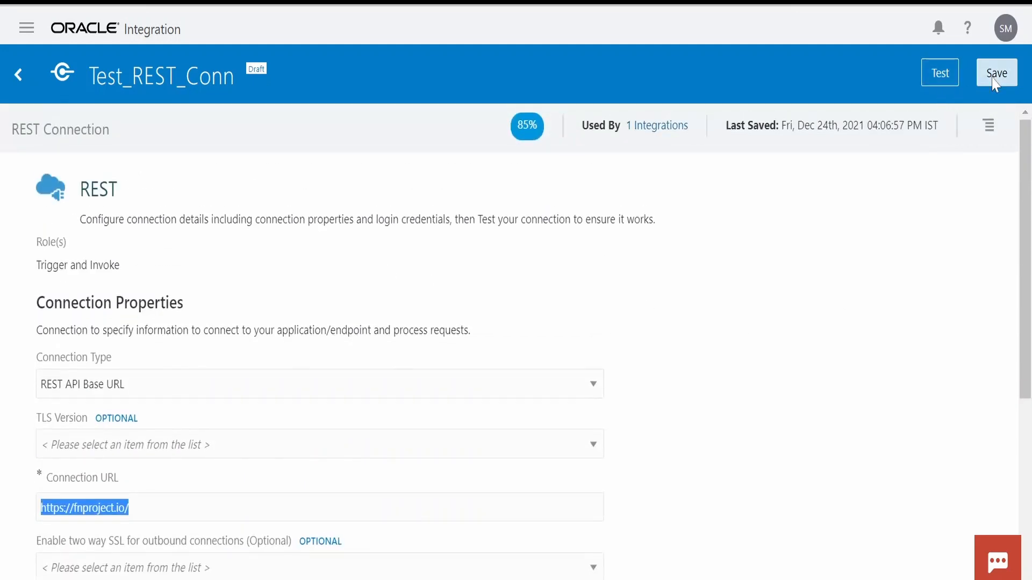
click(996, 72)
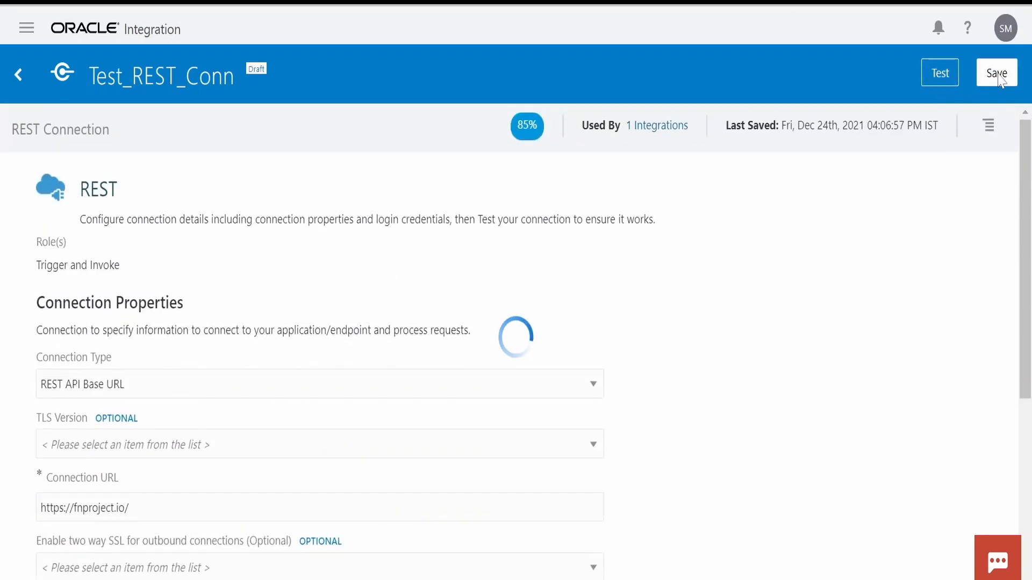
click(996, 72)
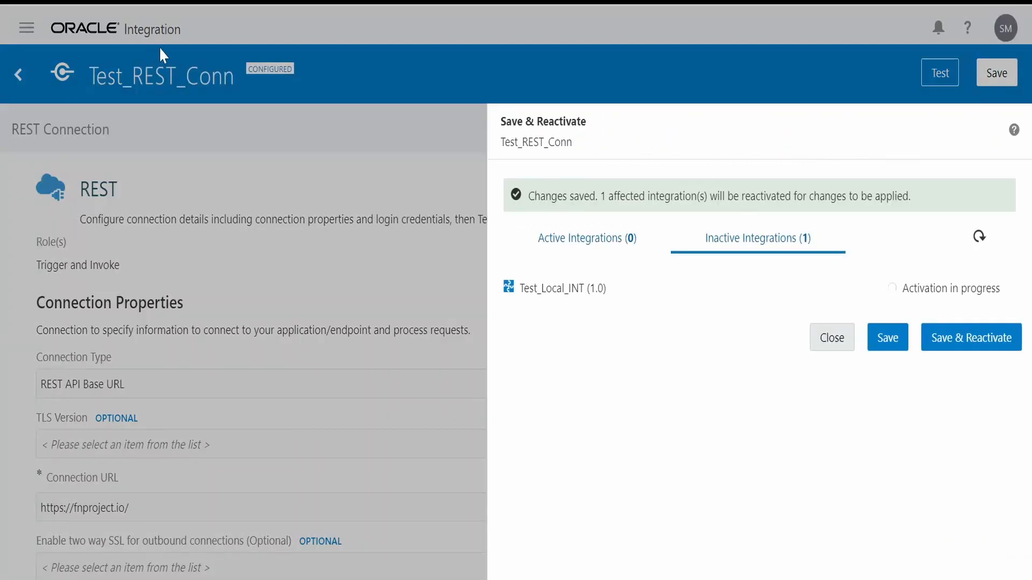
mouse_move(948, 358)
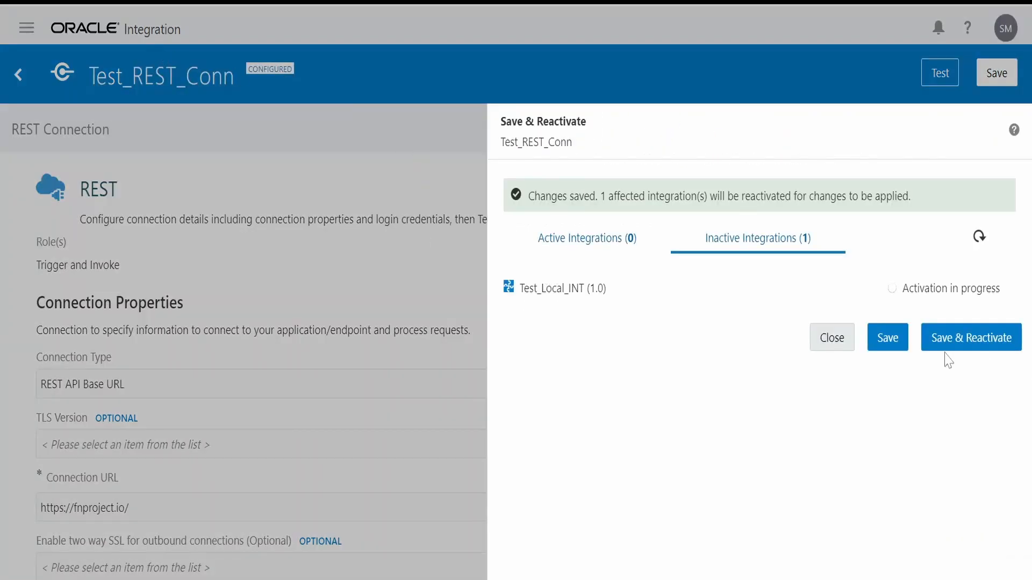
click(970, 337)
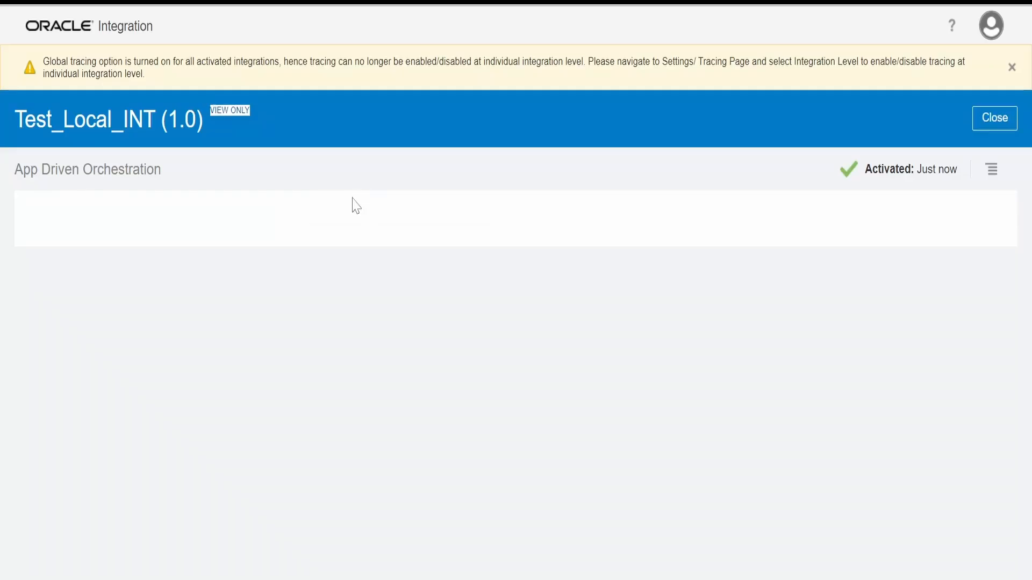
click(1012, 67)
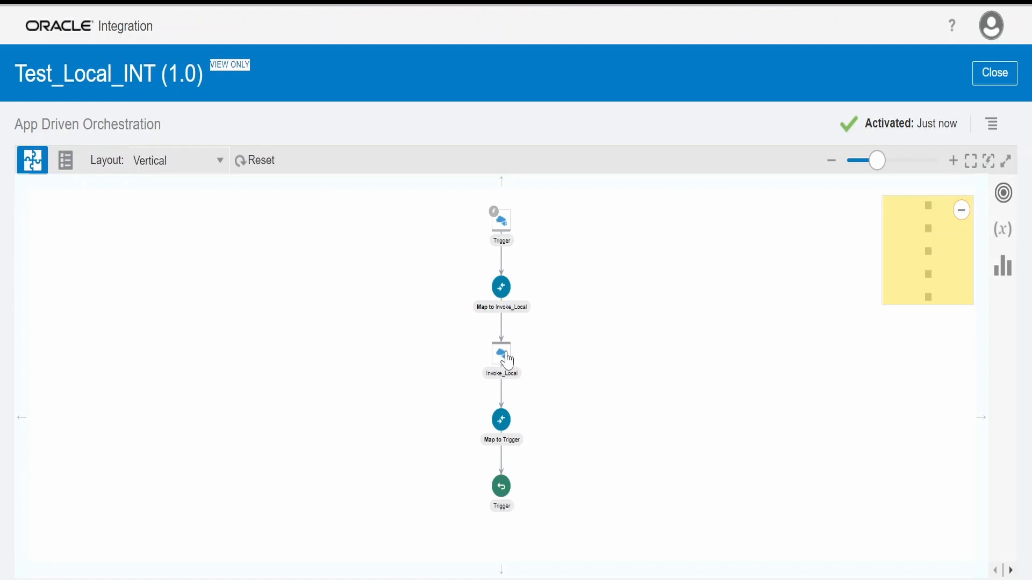
mouse_move(502, 326)
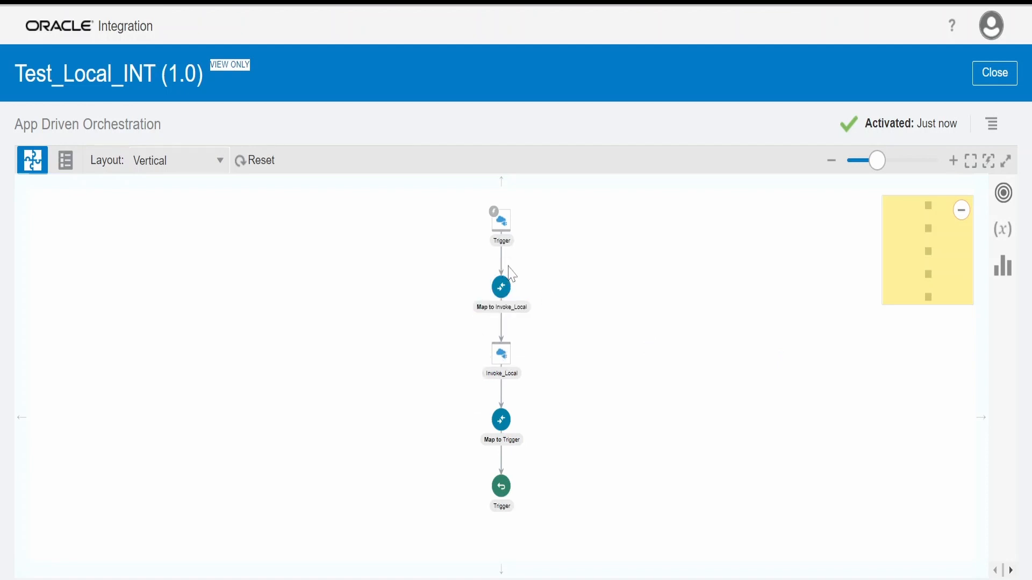
click(501, 286)
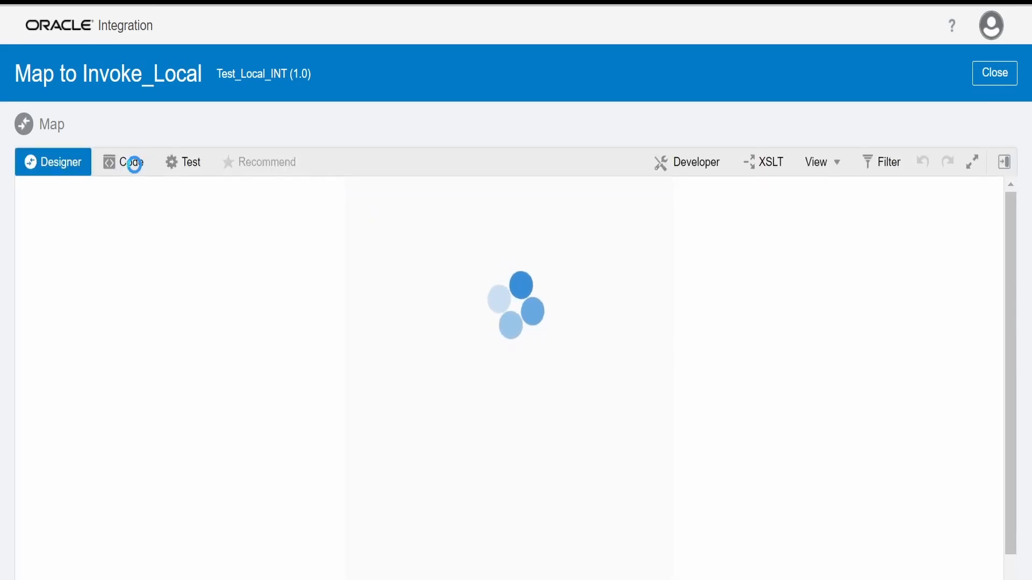
click(124, 162)
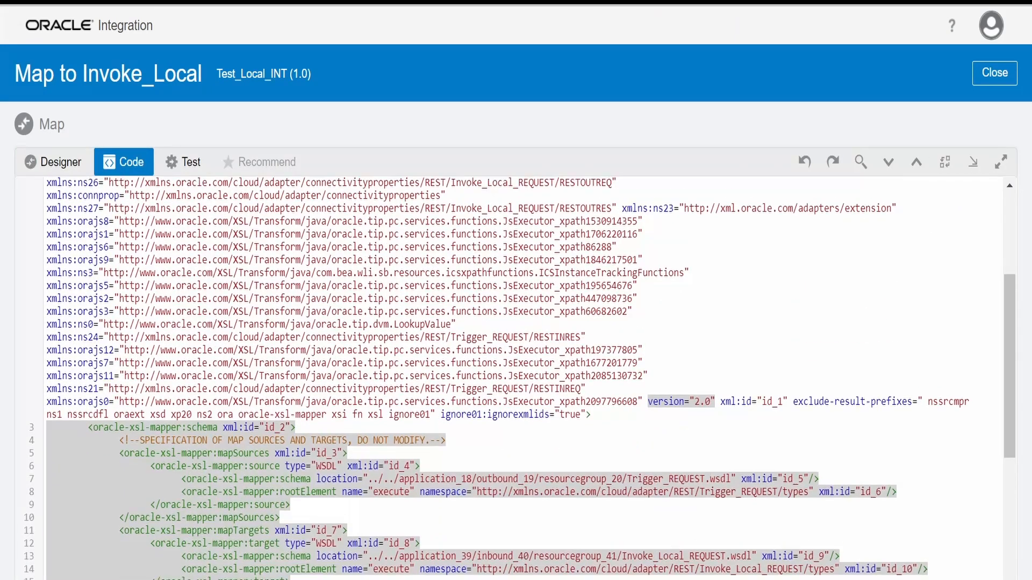
scroll(down, 3)
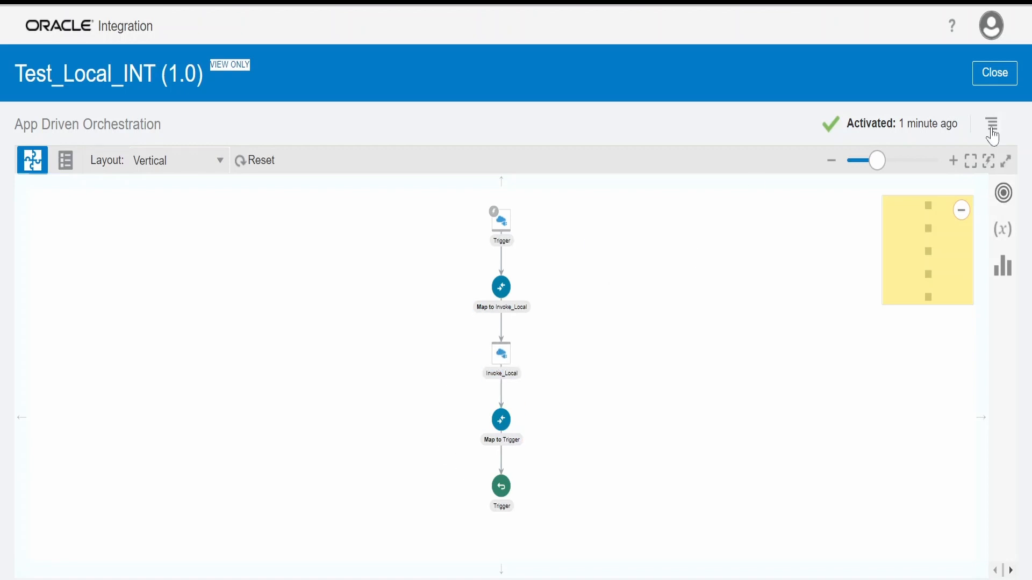
Run Test_Local_INT and set the request body name to 'BeeNum Learning'
click(994, 123)
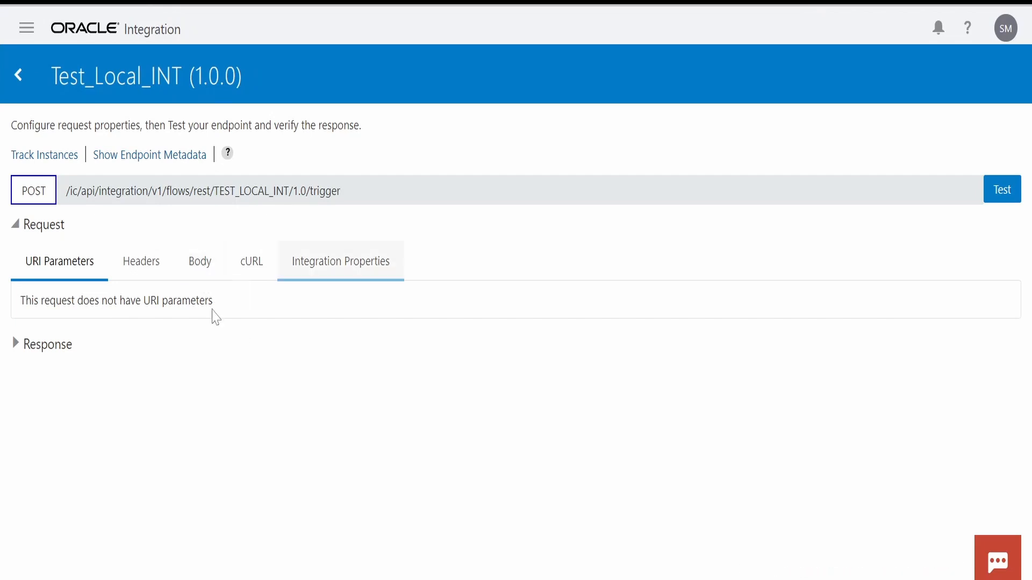
click(200, 261)
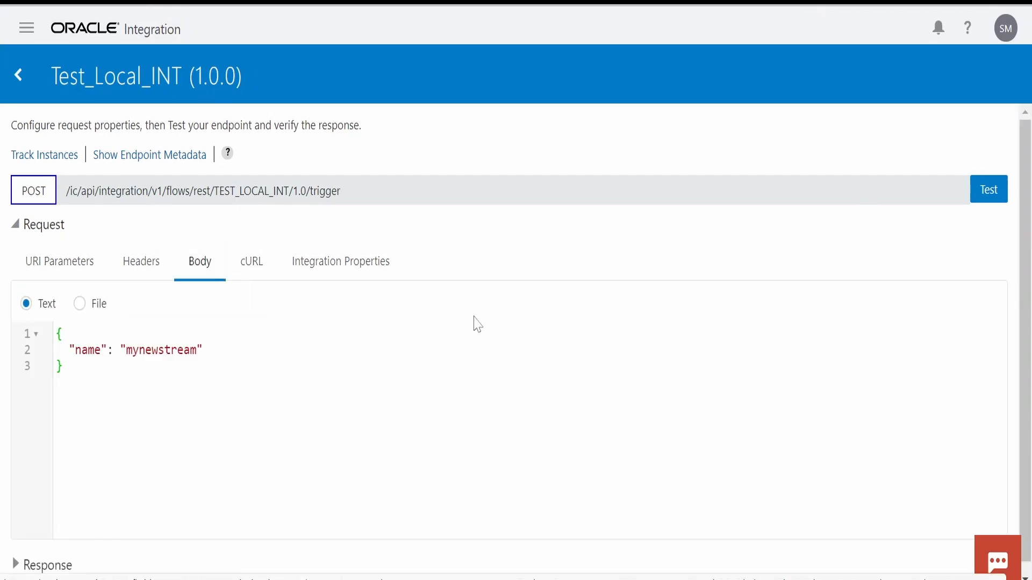
text(B")
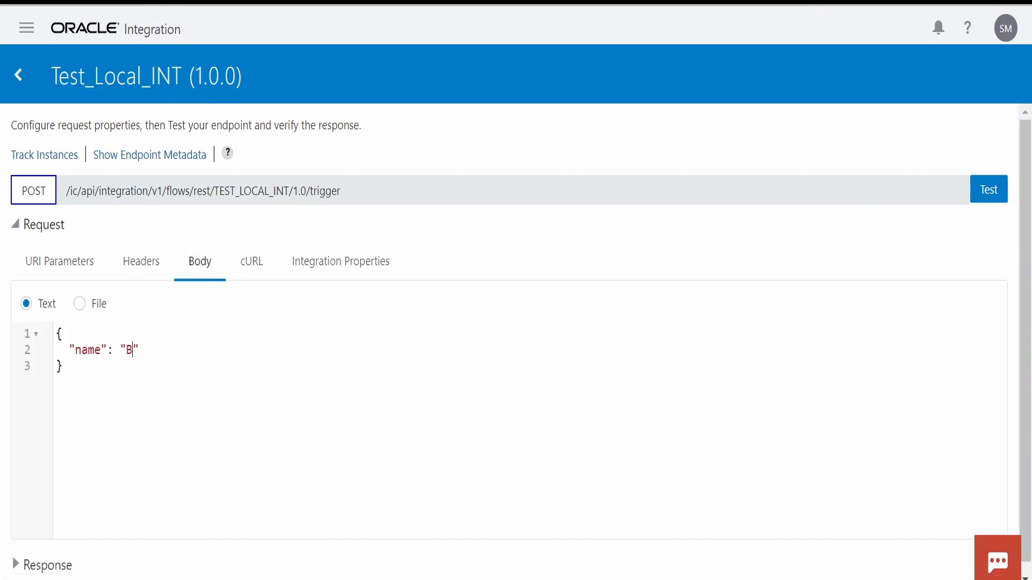
key(Backspace)
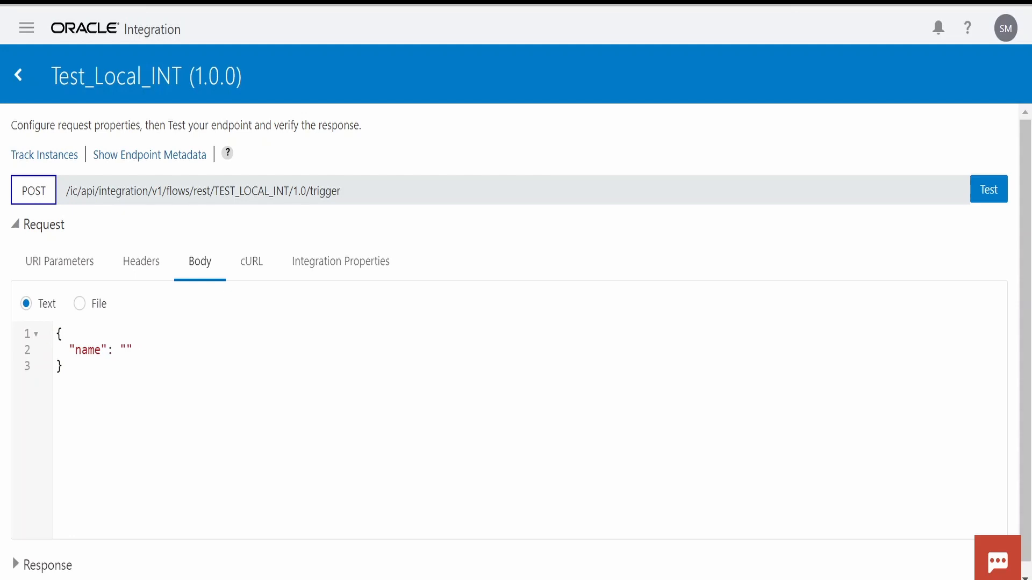
text(BeeNum)
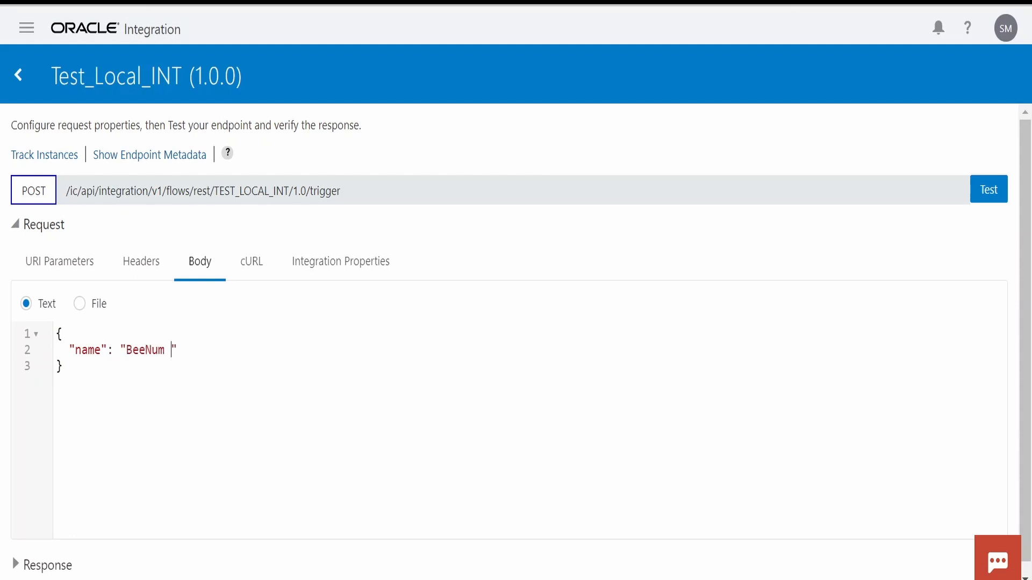
text(Learning)
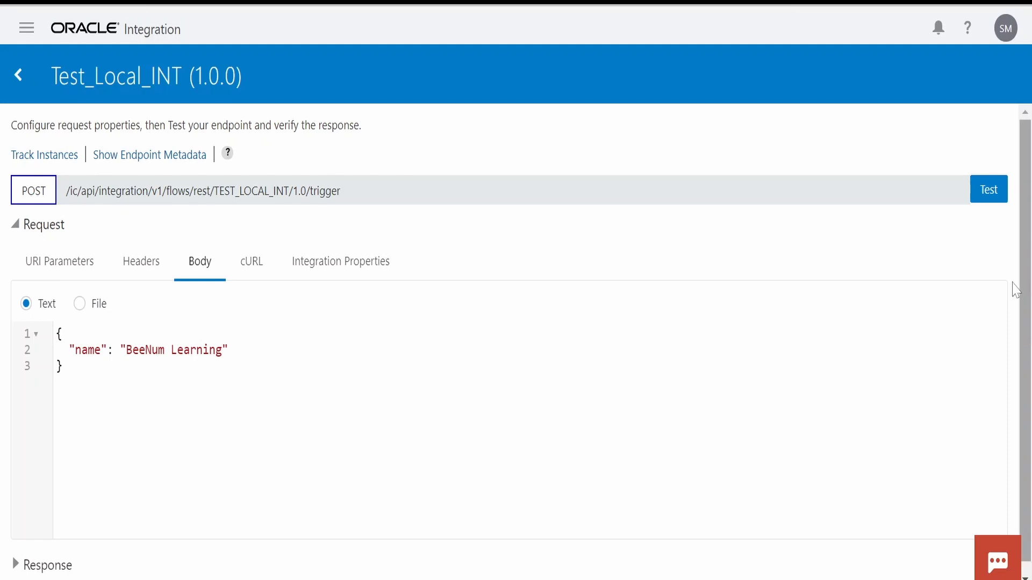
Send the test so the local function returns Hello BeeNum Learning
click(988, 189)
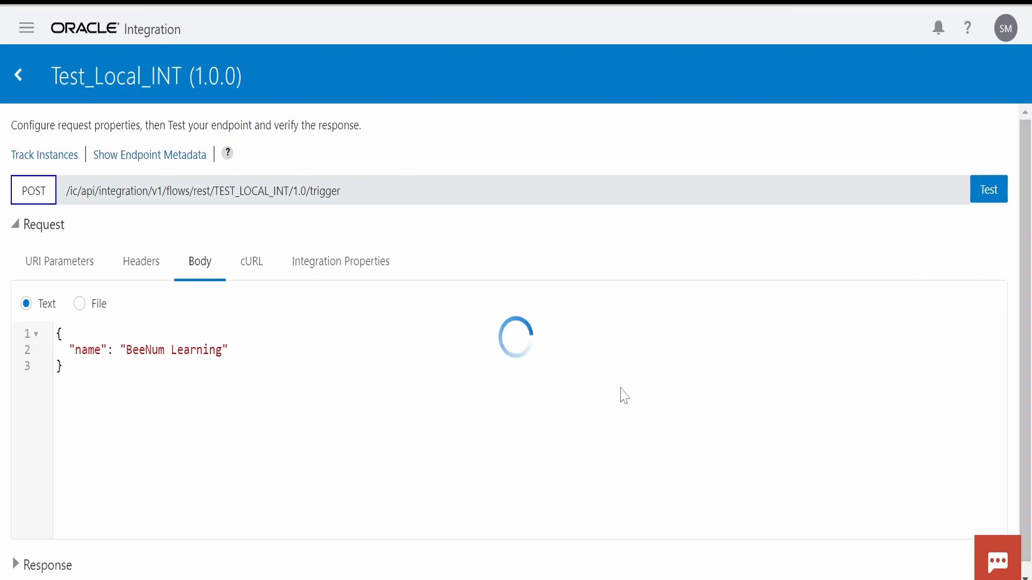
click(988, 190)
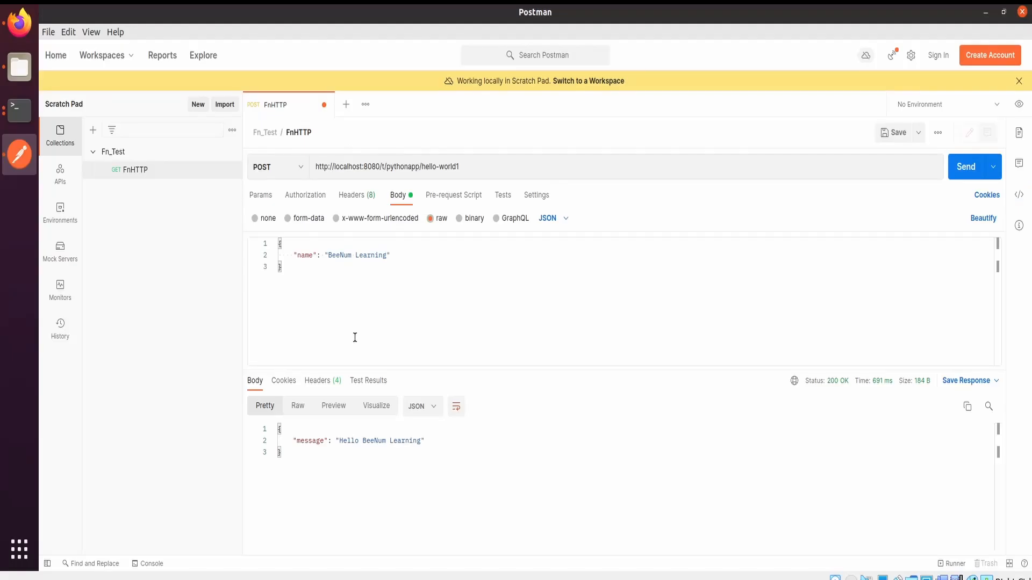
mouse_move(539, 402)
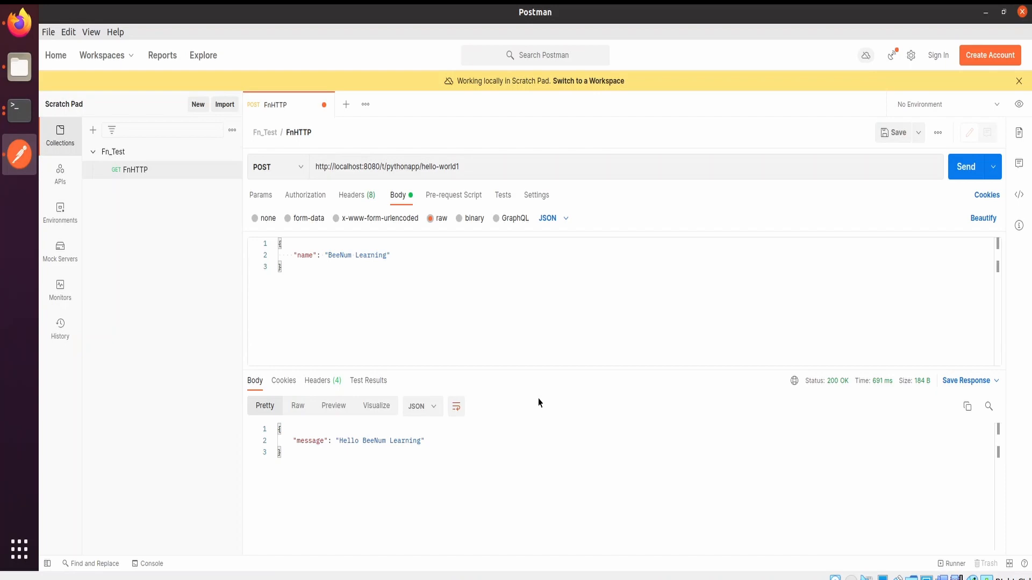
mouse_move(299, 555)
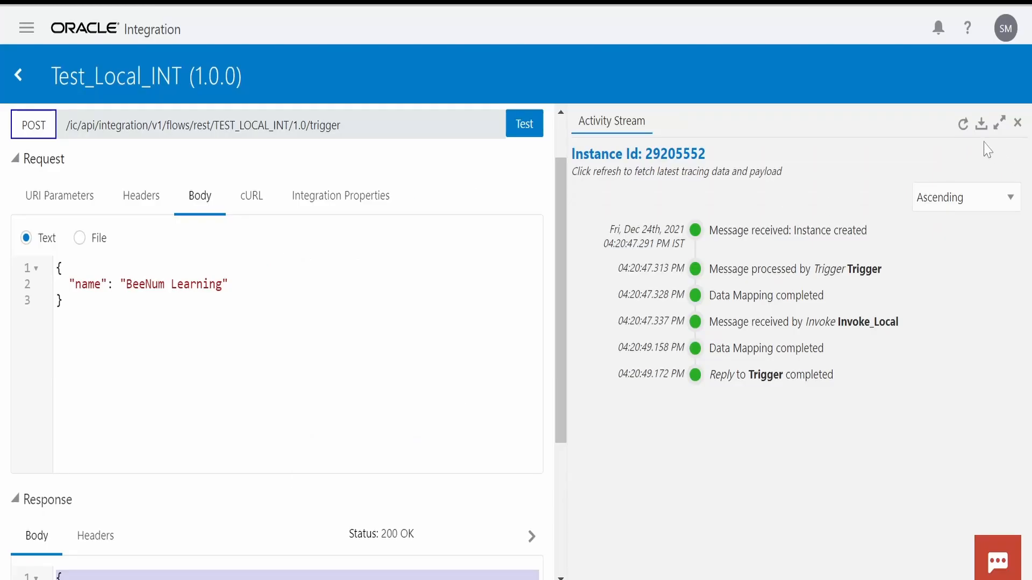
Refresh the activity stream and highlight the local endpoint address in the Invoke_Local payload
click(963, 123)
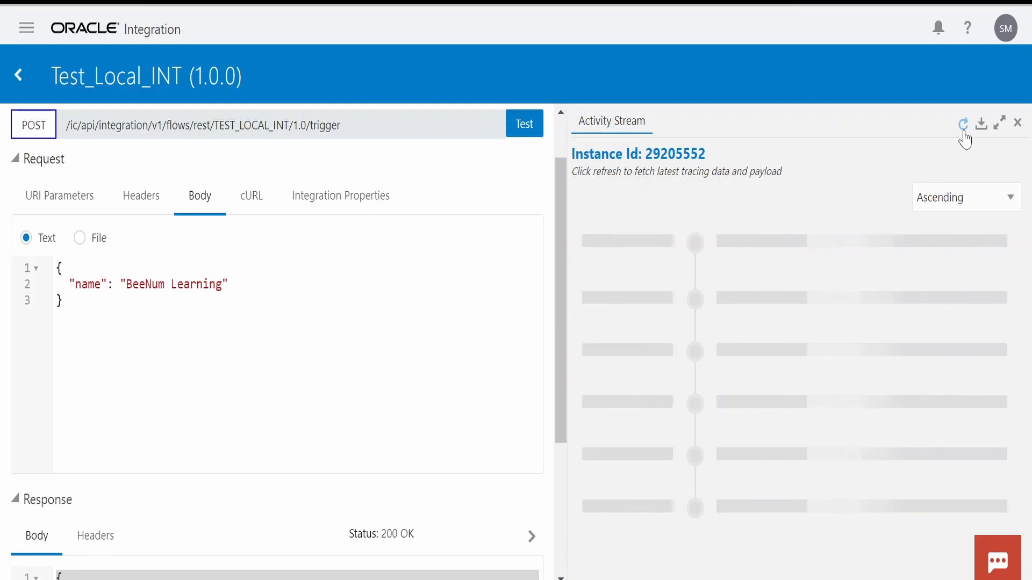
click(962, 123)
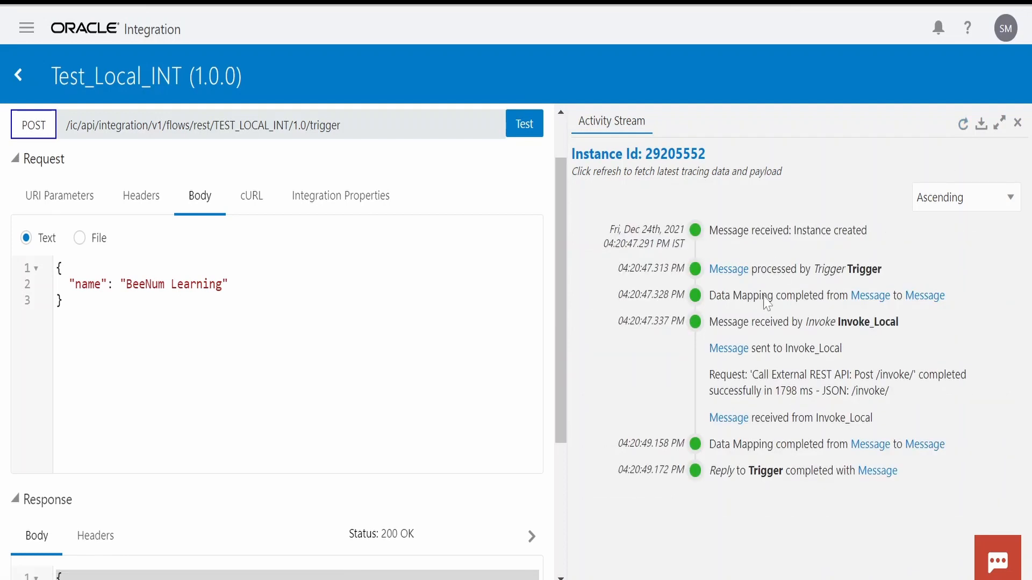
mouse_move(808, 362)
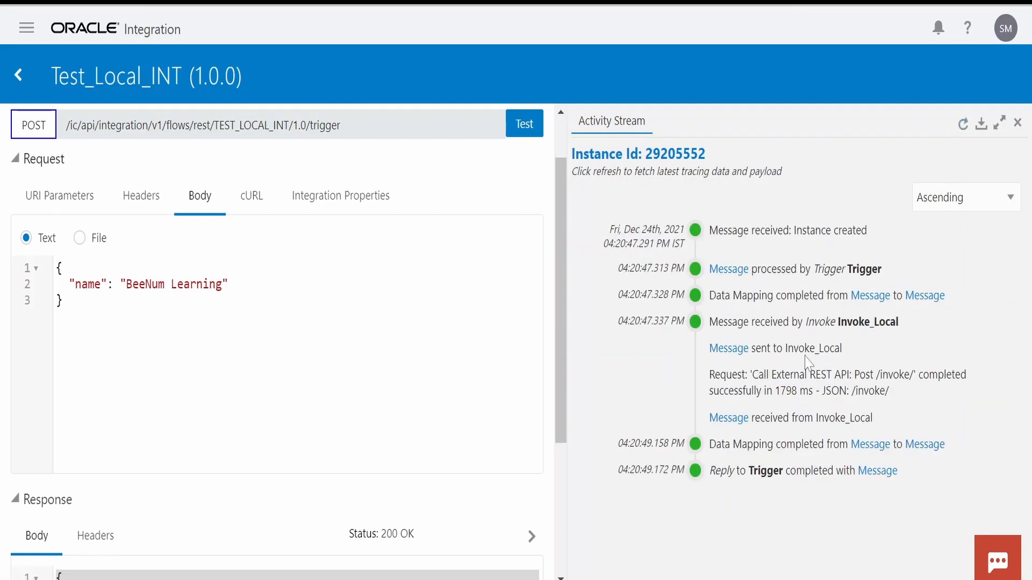
click(727, 348)
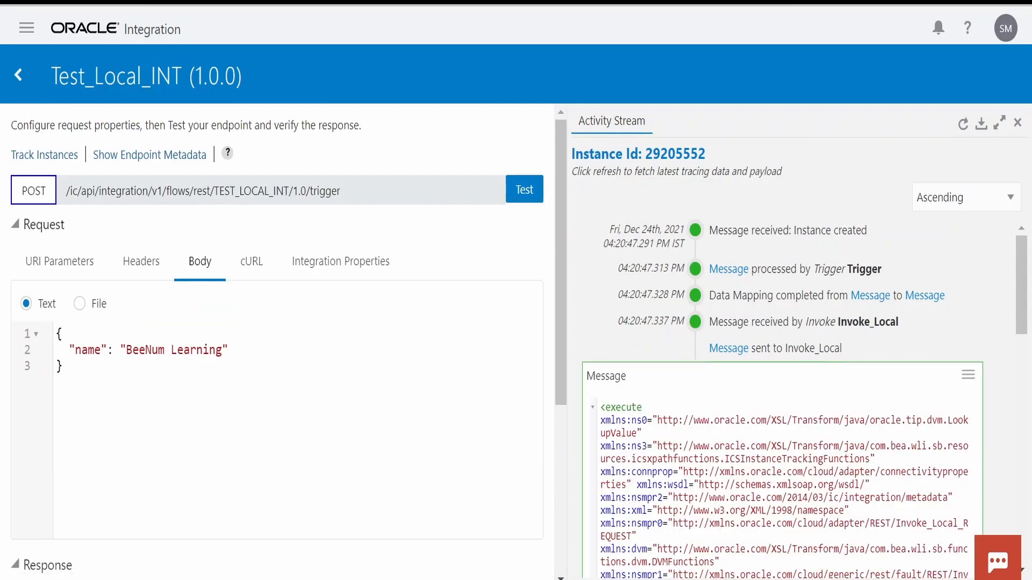
scroll(down, 3)
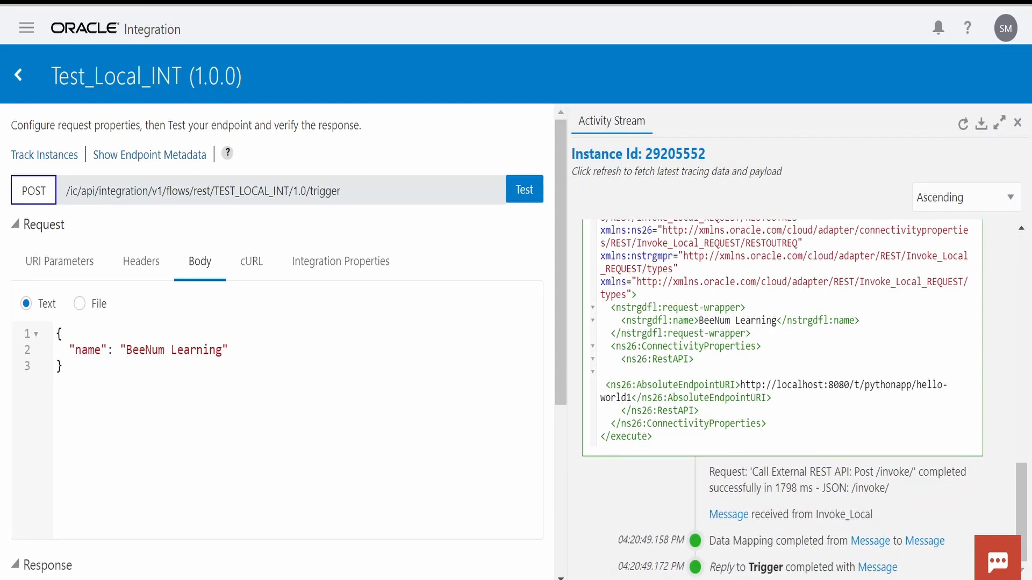
double_click(716, 321)
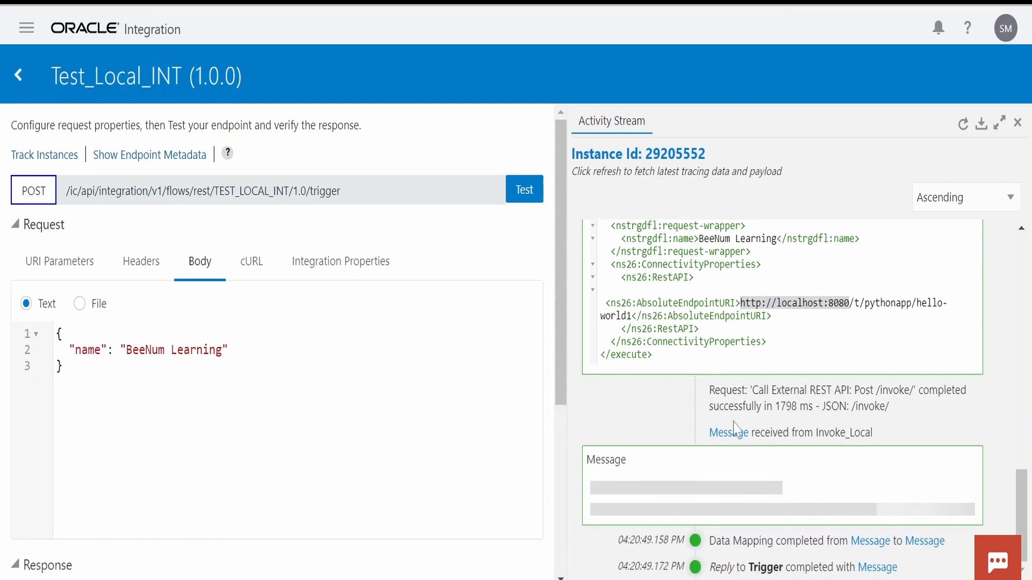
Highlight the reply Hello BeeNum Learning with status 200, then close the activity stream
scroll(down, 3)
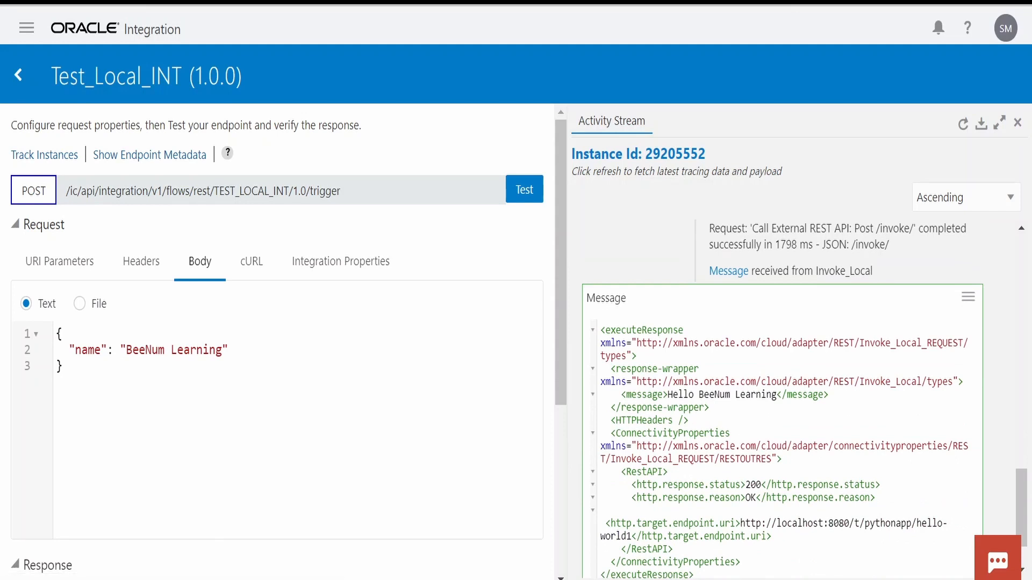
double_click(723, 395)
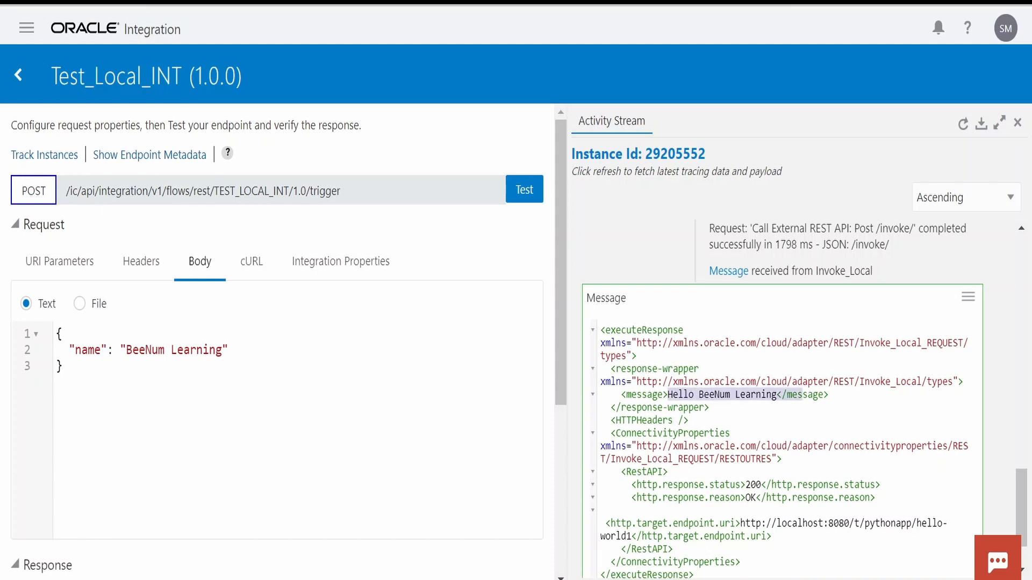
click(1018, 124)
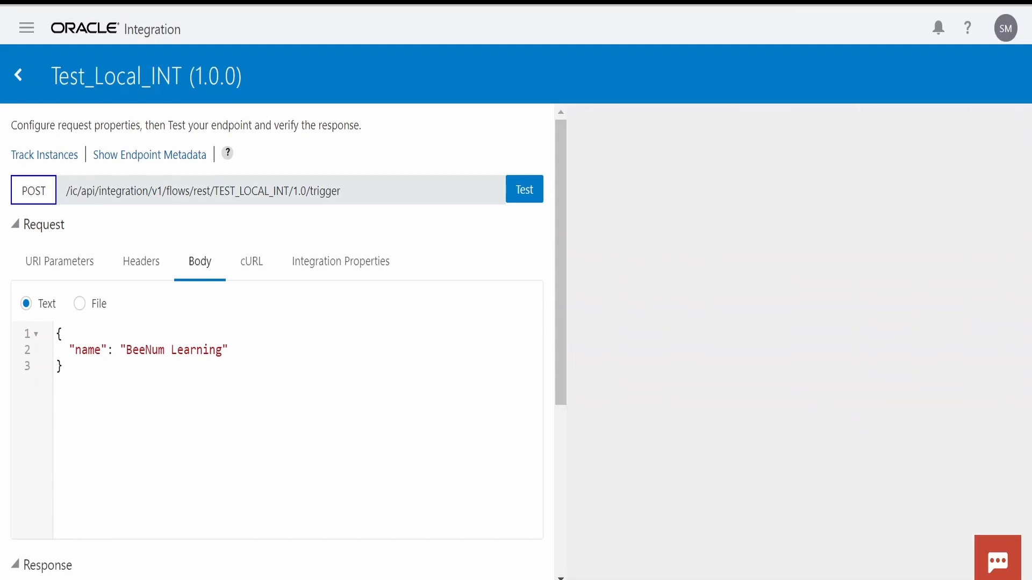